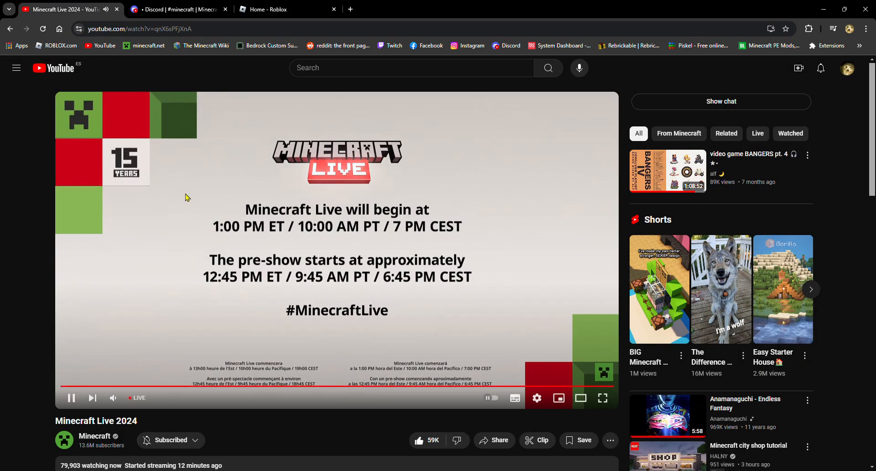
Open the full Continue list of recently played Roblox experiences and view it to its last entries
left_click(284, 9)
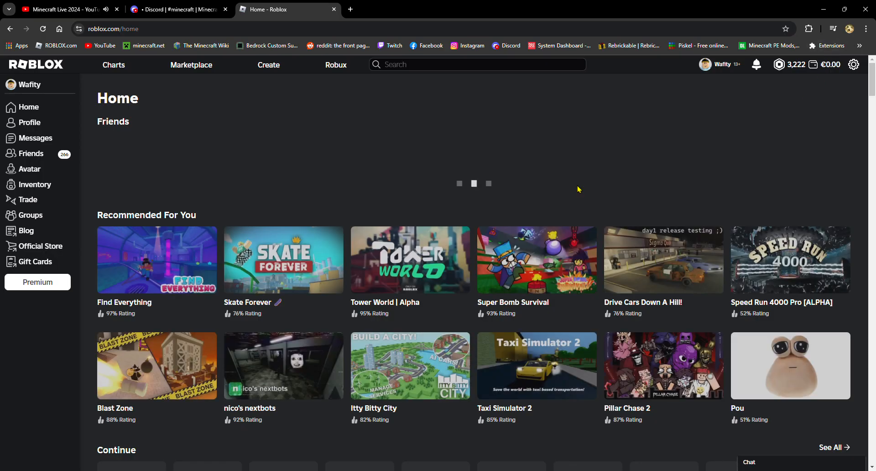
scroll("down", 3)
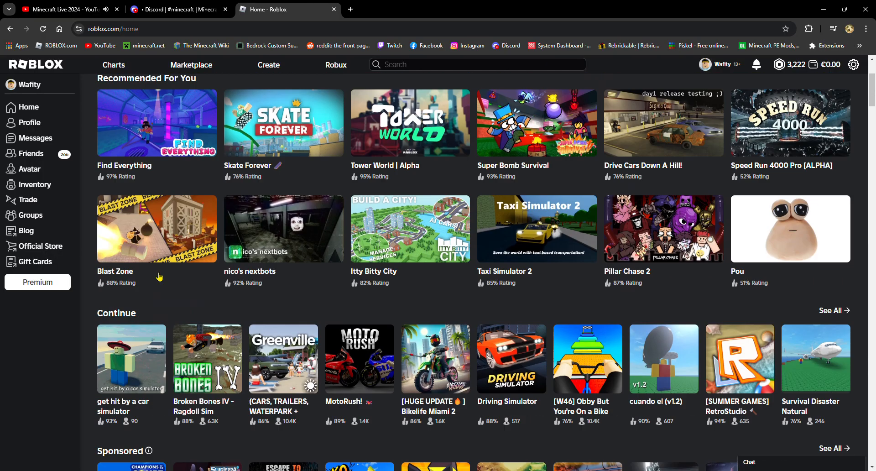
scroll("down", 3)
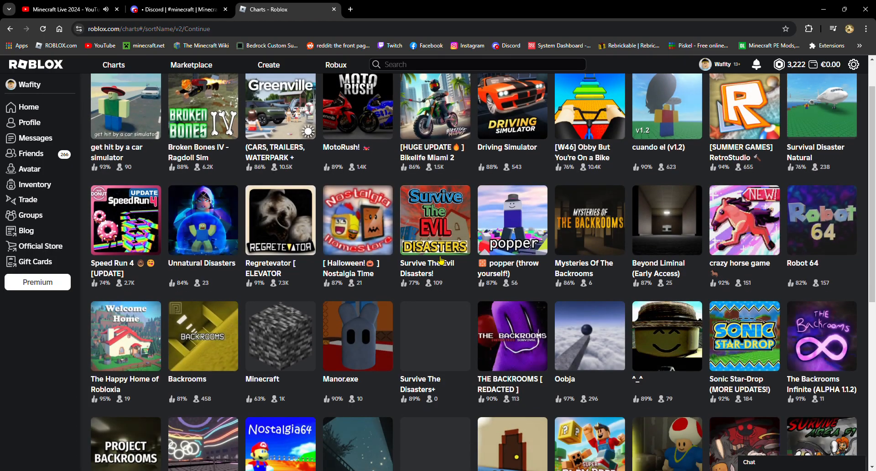
scroll("down", 3)
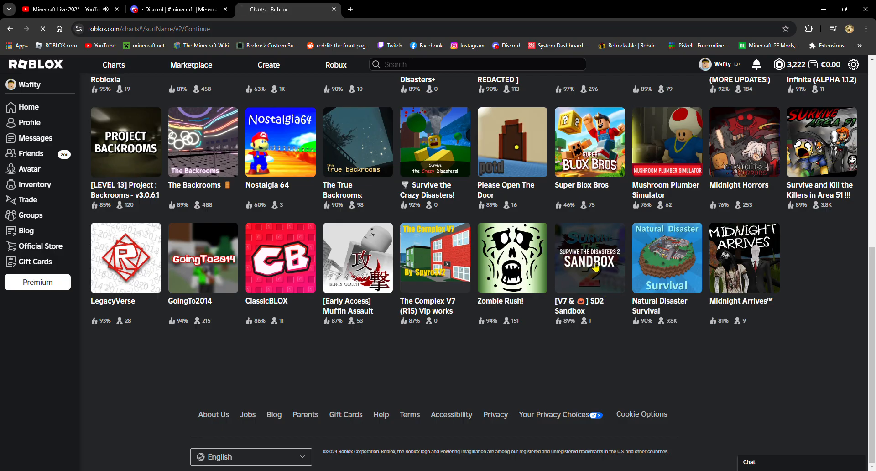
Open the SD2 Sandbox experience page and read through its About description and stats
left_click(590, 257)
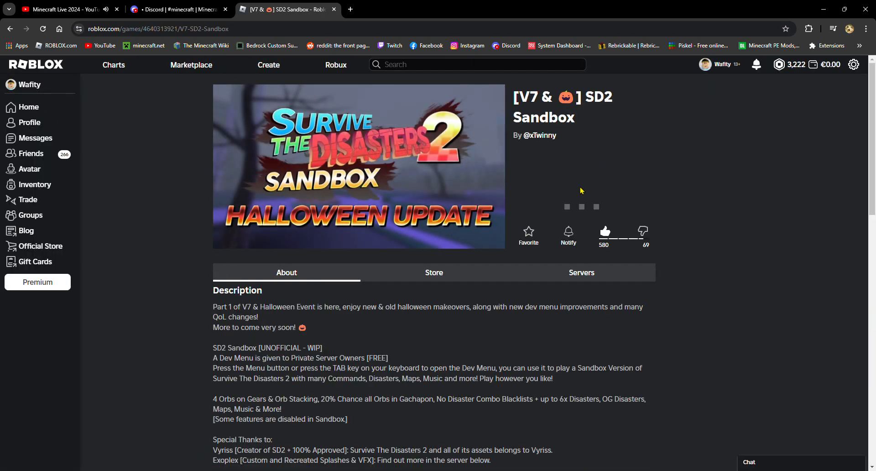
mouse_move(404, 178)
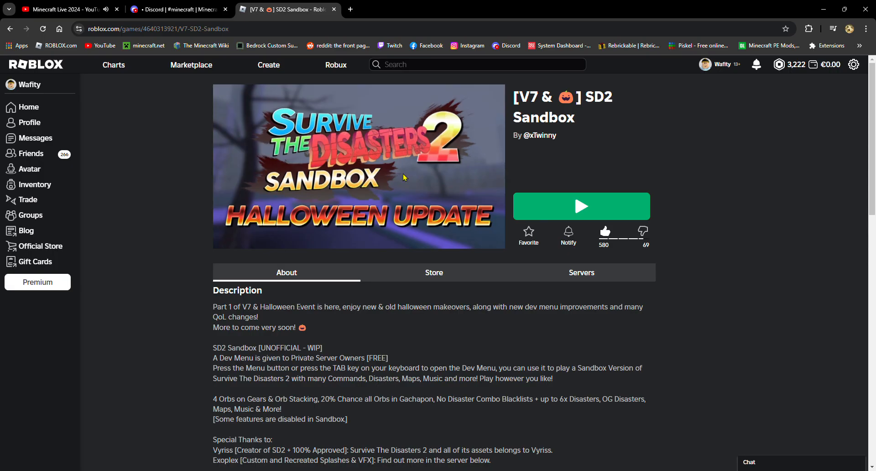
mouse_move(733, 332)
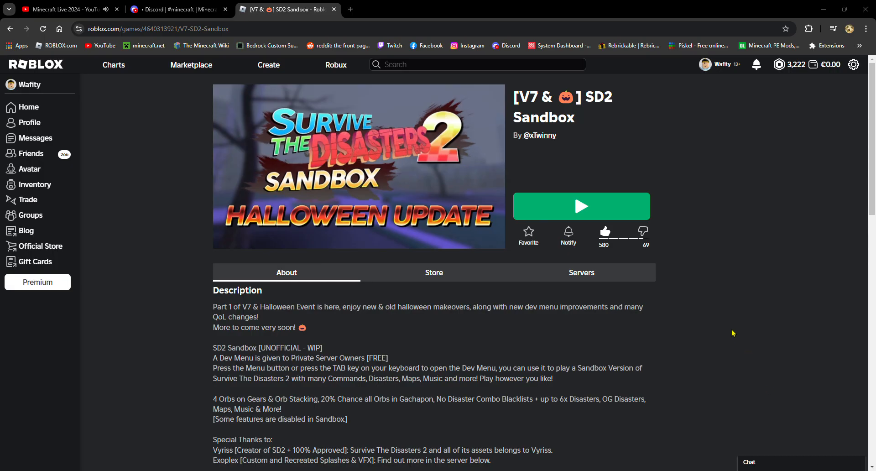
mouse_move(463, 248)
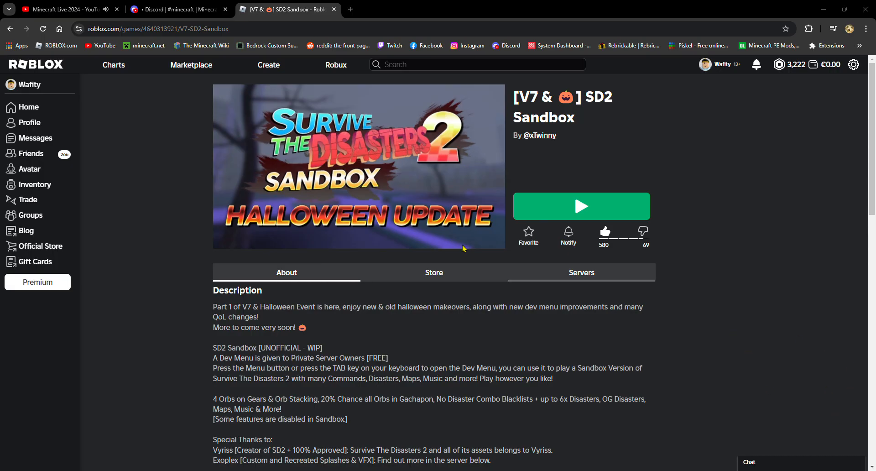
scroll("down", 3)
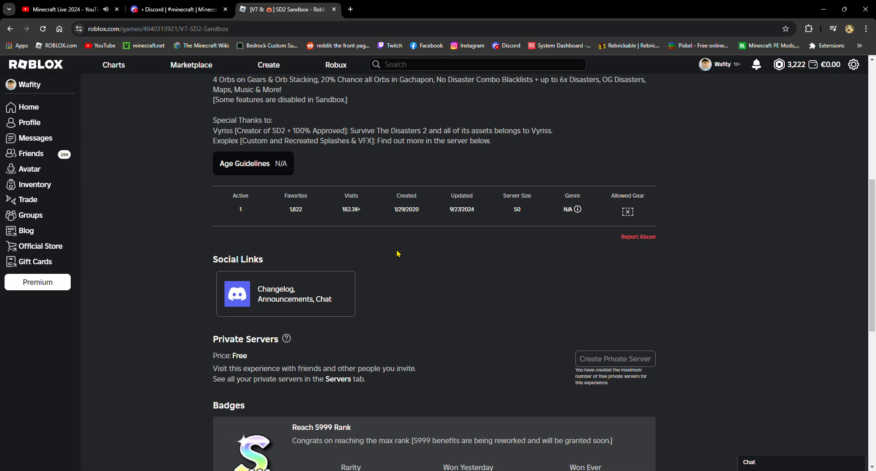
scroll("up", 3)
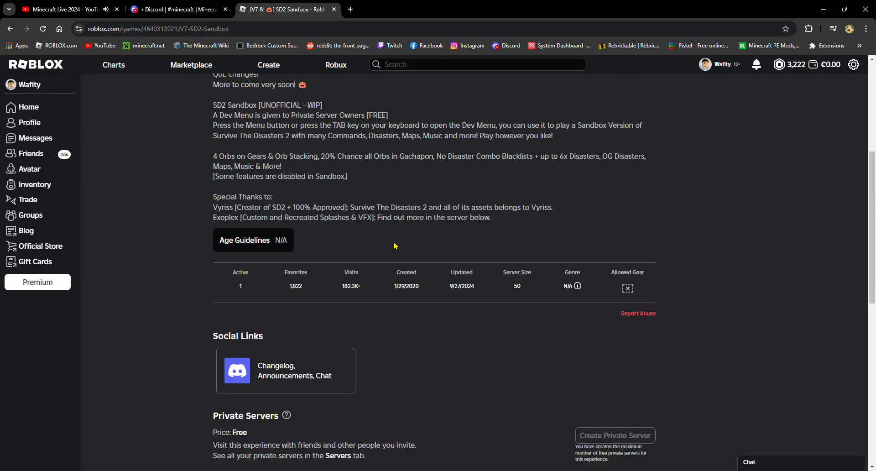
Close the Roblox tab and bring up Reddit's front page in a new tab
left_click(178, 9)
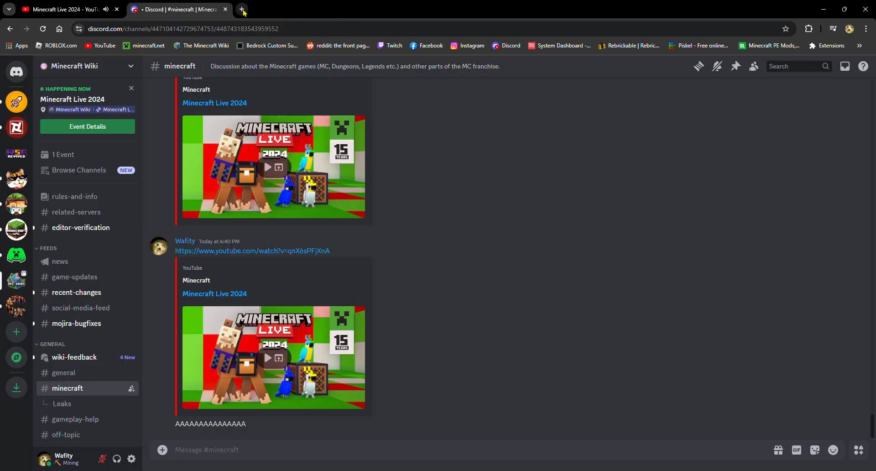
left_click(242, 9)
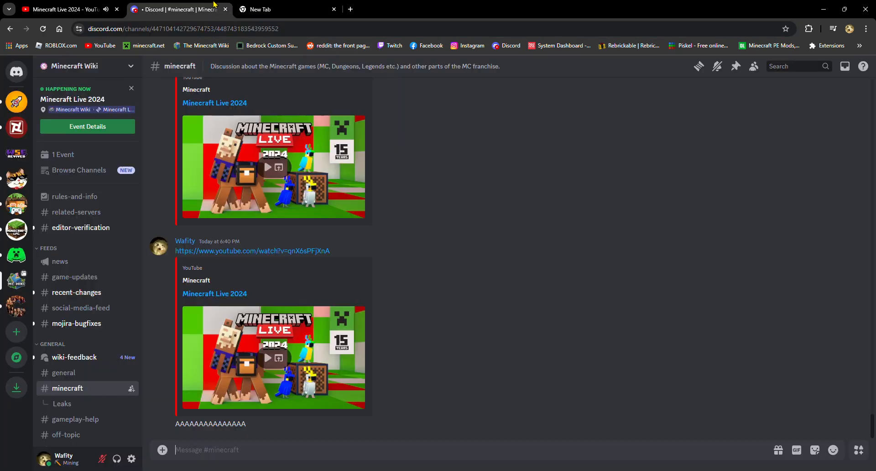
left_click(285, 9)
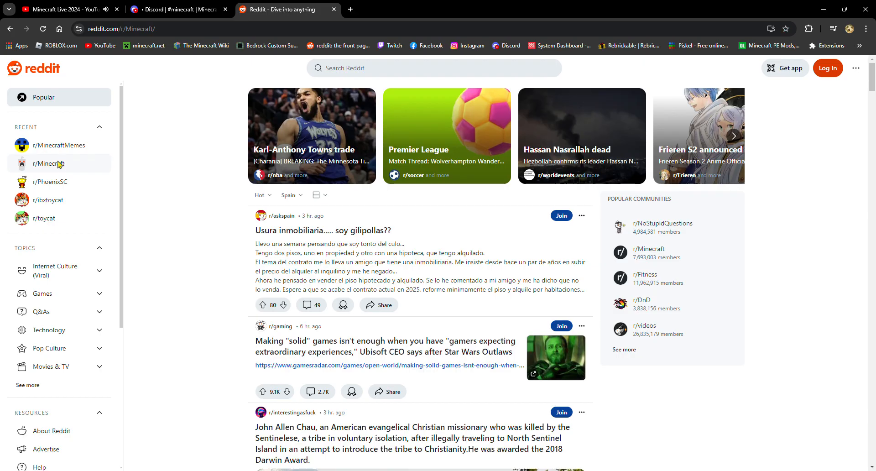
Open the r/Minecraft community and browse through its feed
left_click(50, 163)
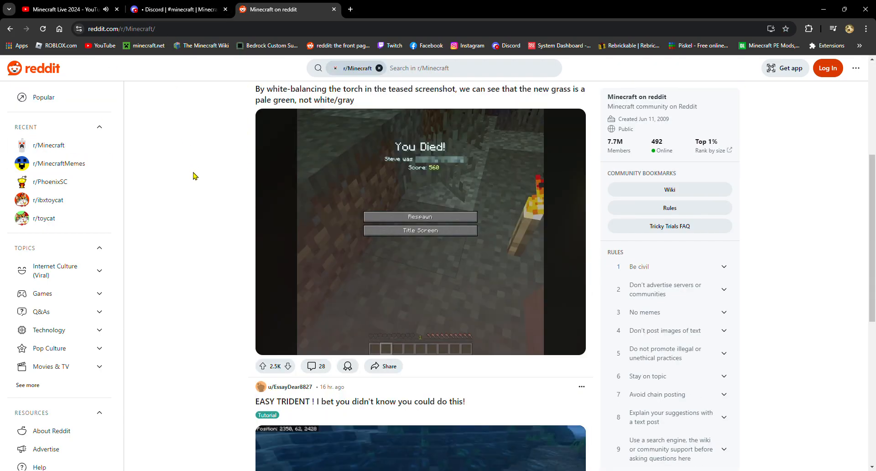
scroll("down", 3)
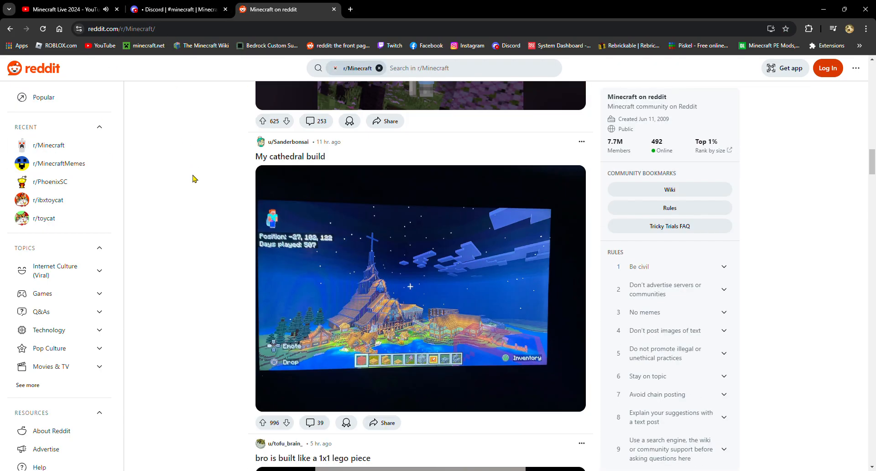
scroll("down", 3)
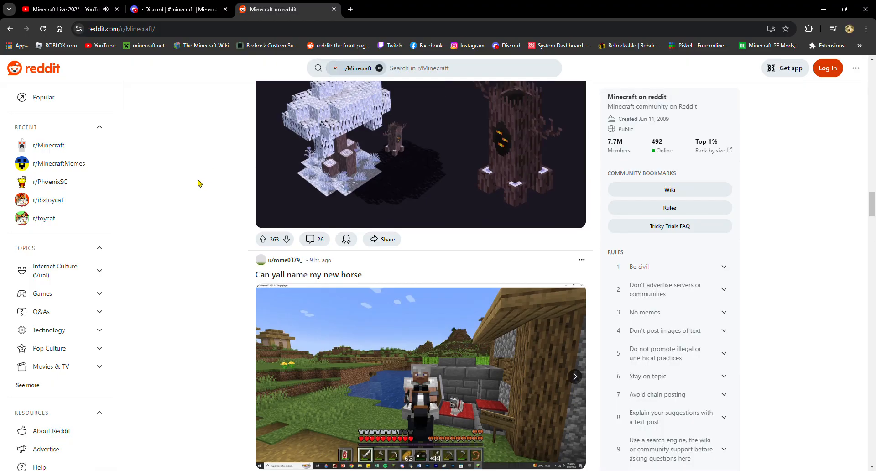
scroll("up", 3)
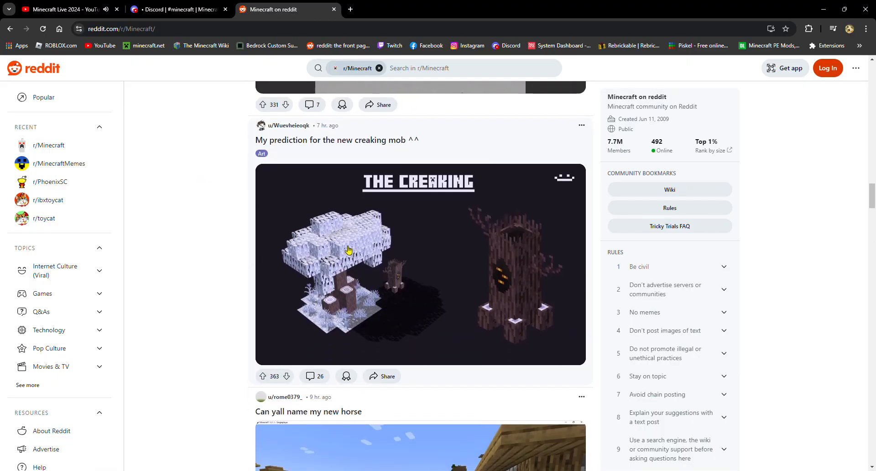
Glance at the Minecraft Live stream, return to r/Minecraft and select the 'What updates would you like to see next?' post
left_click(64, 9)
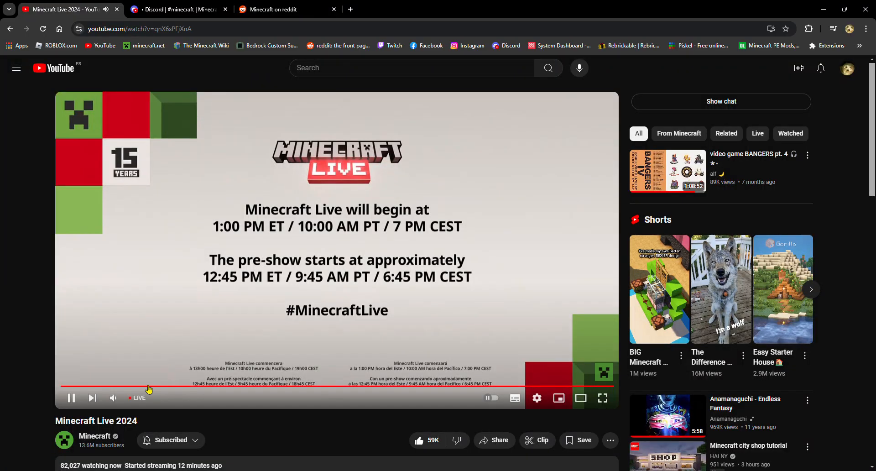
mouse_move(113, 398)
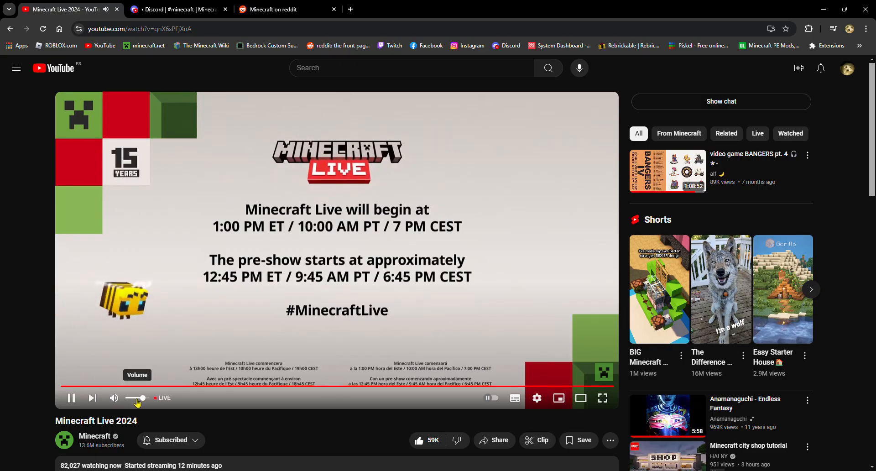
left_click(285, 9)
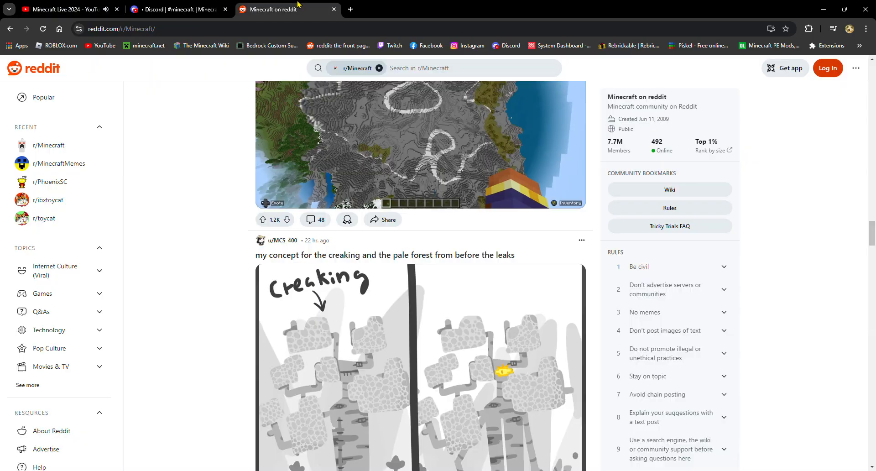
scroll("up", 3)
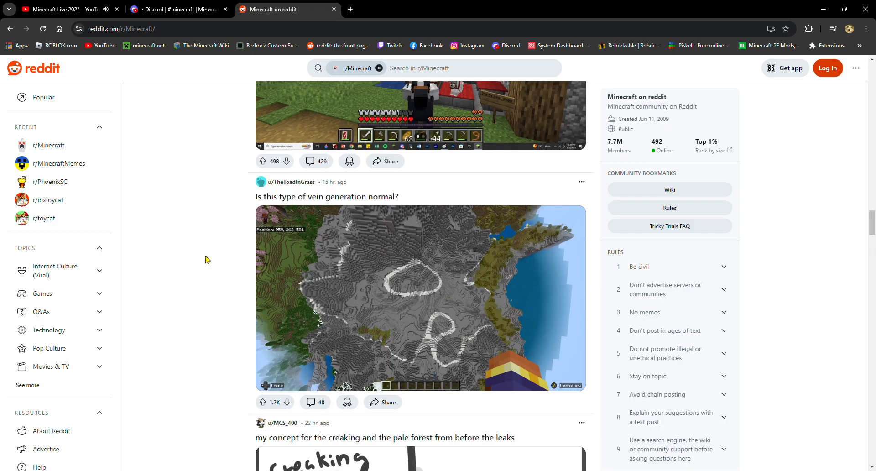
left_click(314, 401)
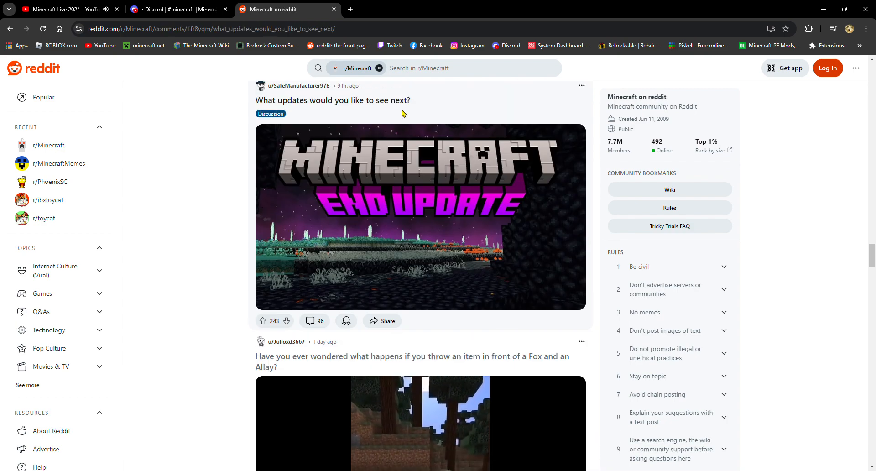
Read down through the comments on the 'What updates would you like to see next?' post
left_click(331, 100)
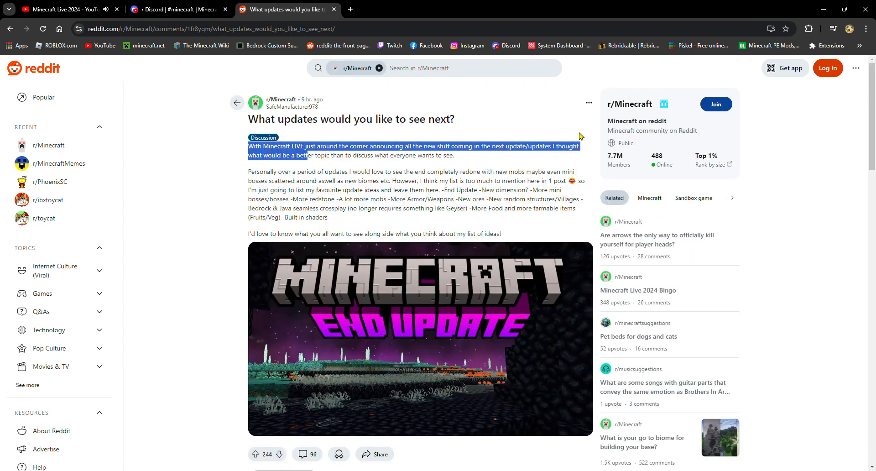
scroll("down", 3)
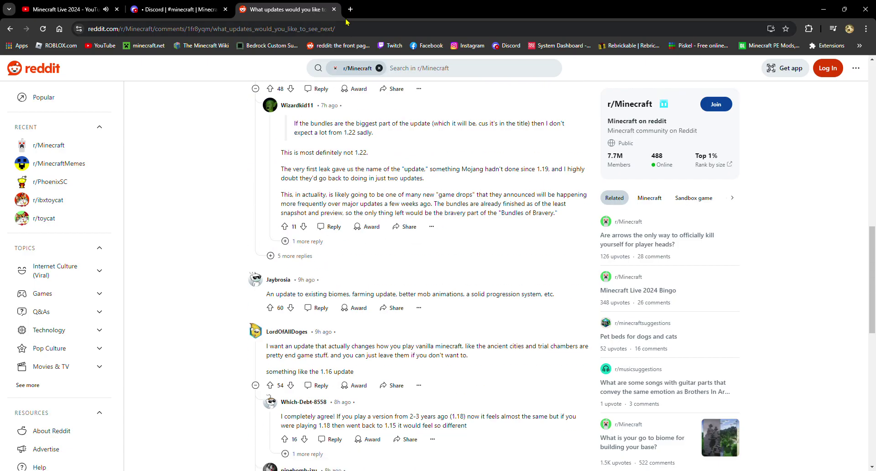
scroll("down", 3)
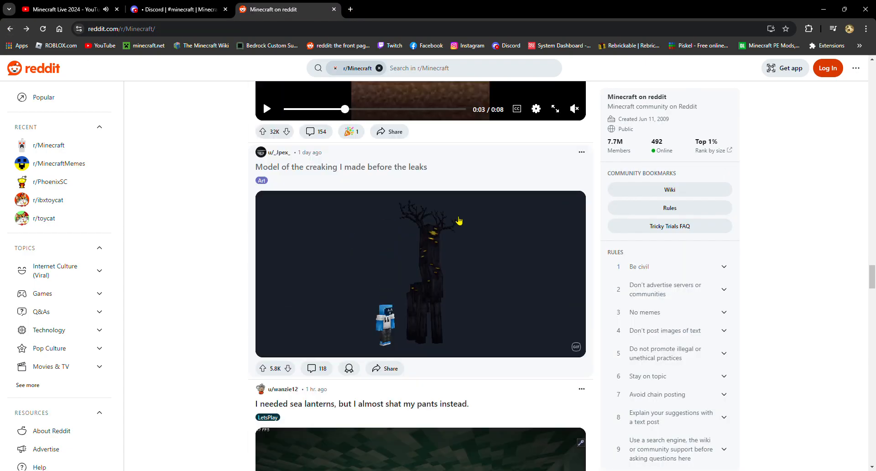
Open the 'Model of the creaking I made before the leaks' post, read its comments and return to r/Minecraft
left_click(341, 166)
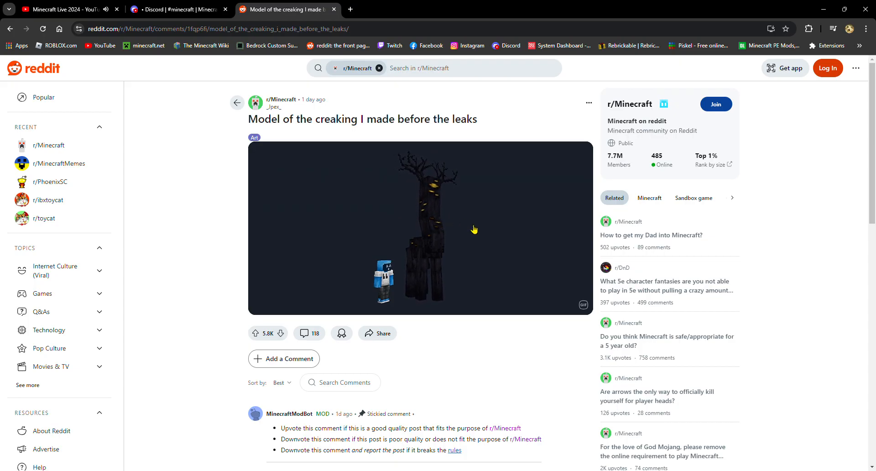
scroll("down", 3)
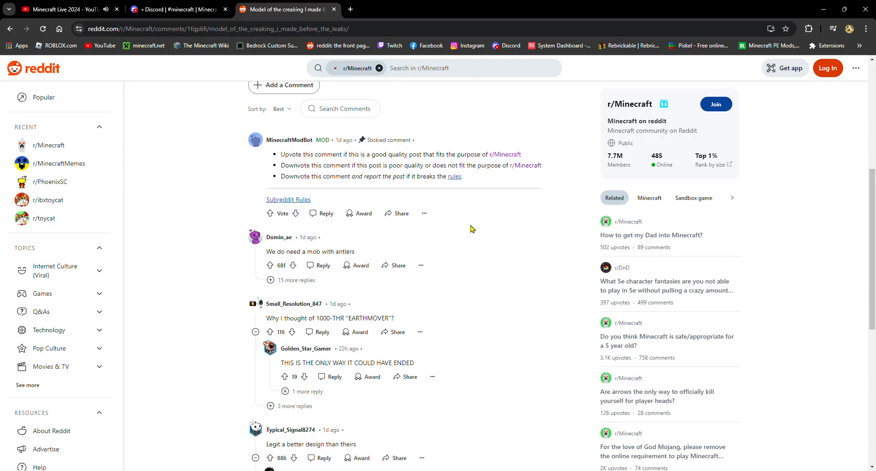
scroll("down", 3)
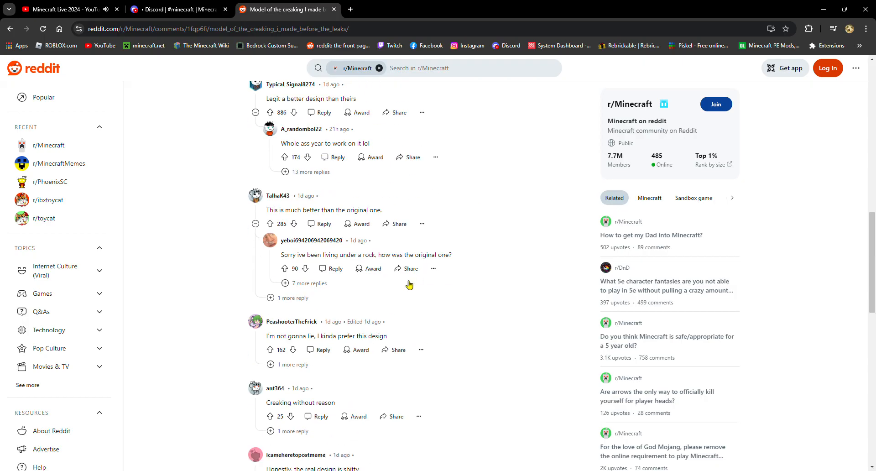
left_click(309, 283)
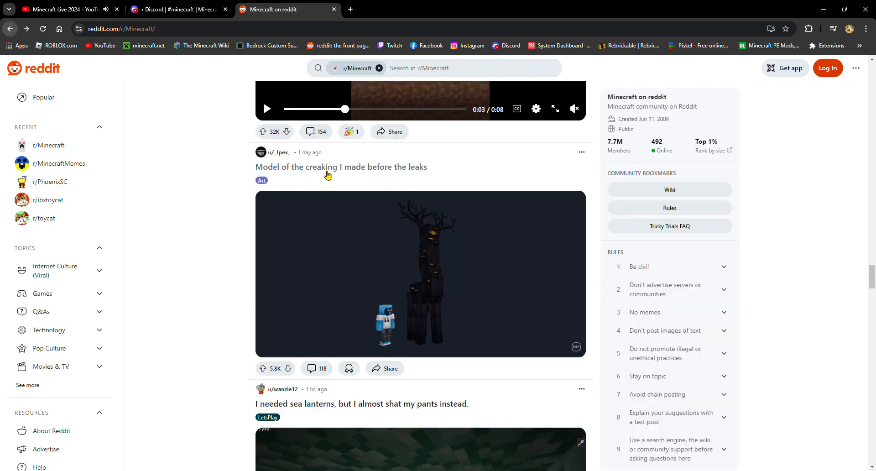
Move further down the r/Minecraft feed and reveal the 'Minecraft live 2024' spoiler post's image links
scroll("down", 3)
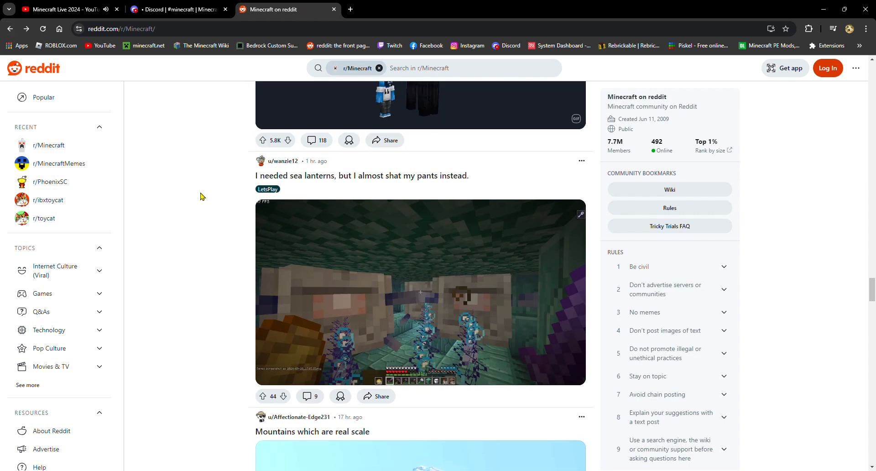
scroll("down", 3)
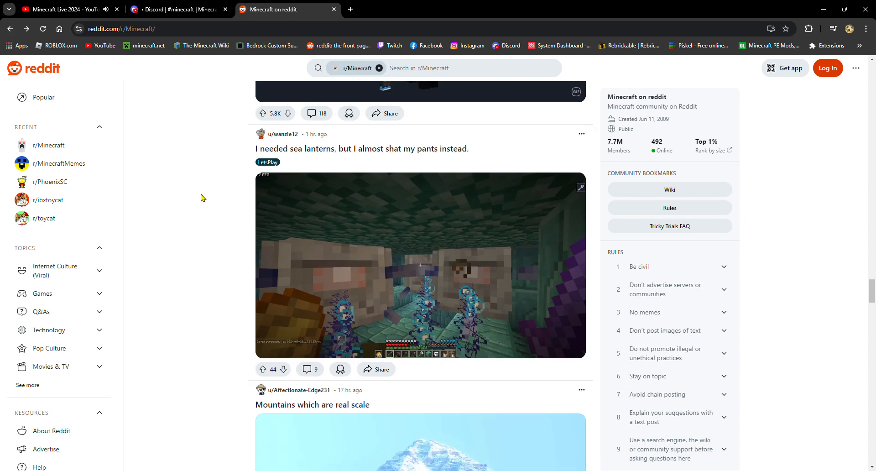
scroll("up", 3)
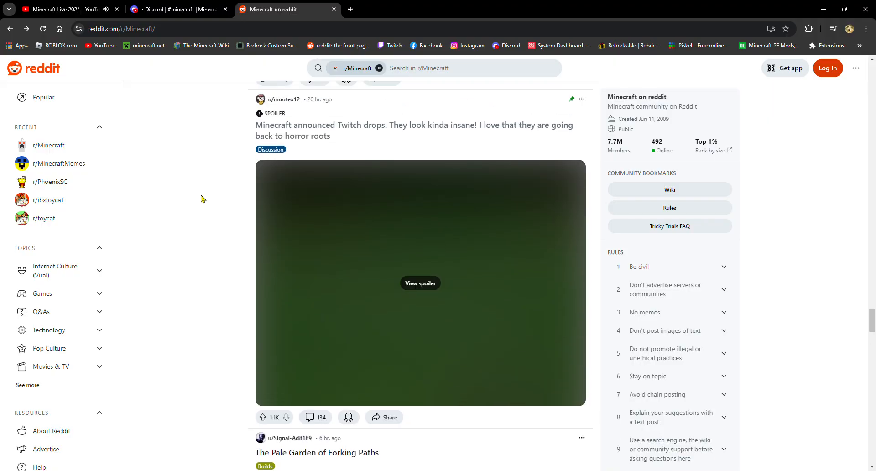
mouse_move(409, 225)
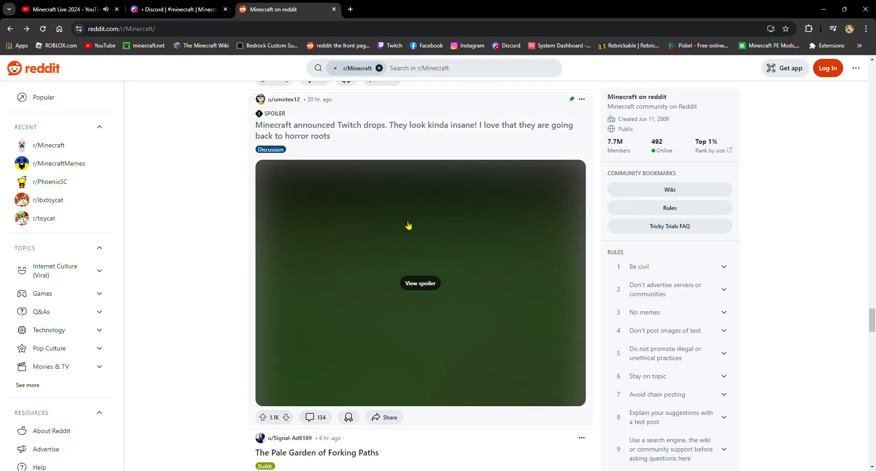
scroll("down", 3)
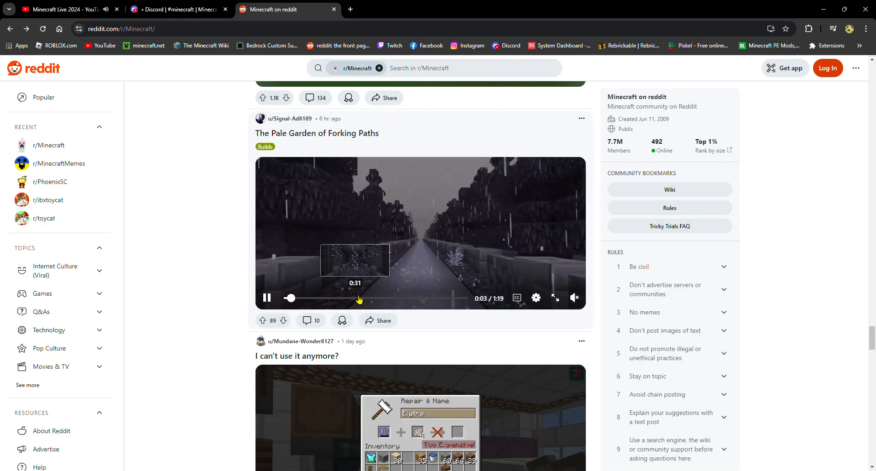
scroll("down", 3)
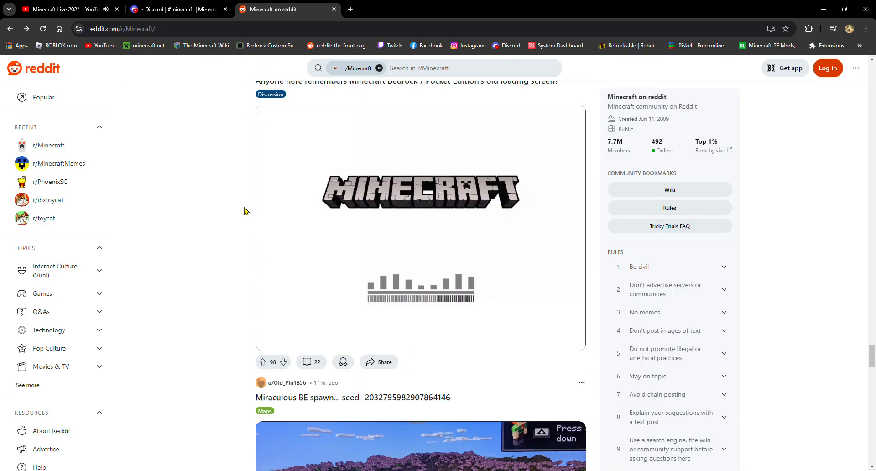
scroll("down", 3)
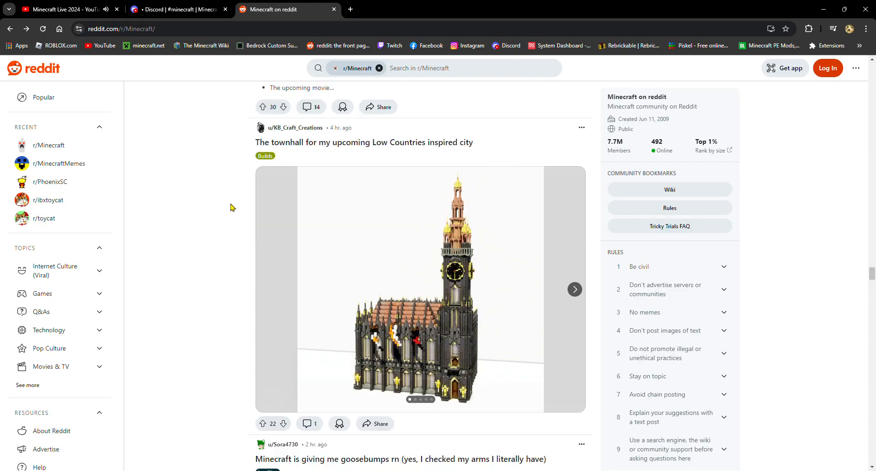
scroll("down", 3)
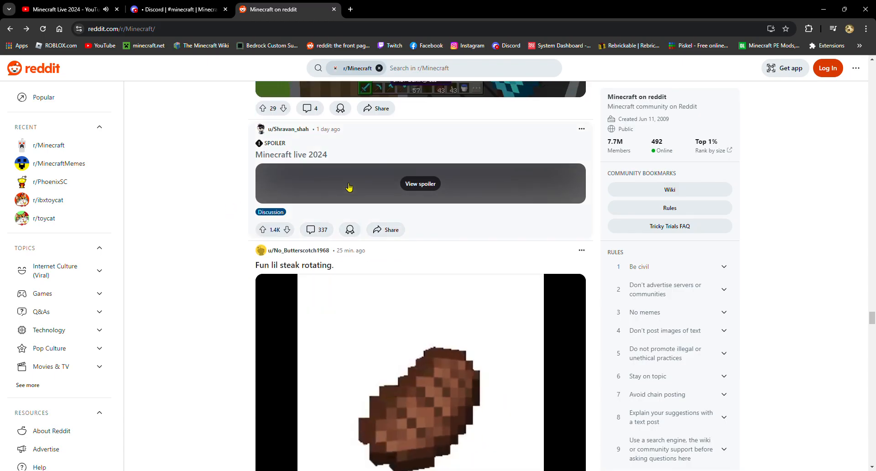
left_click(419, 183)
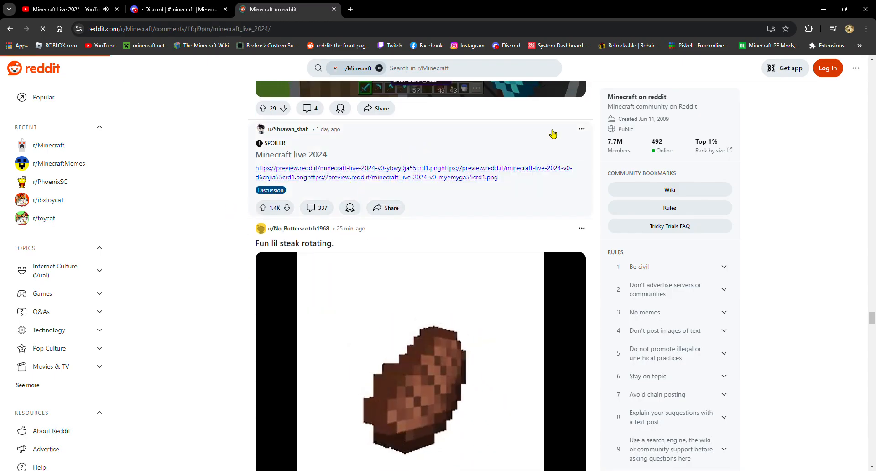
Open the 'Minecraft live 2024' post with its stream screenshots, then return to the YouTube stream
left_click(296, 154)
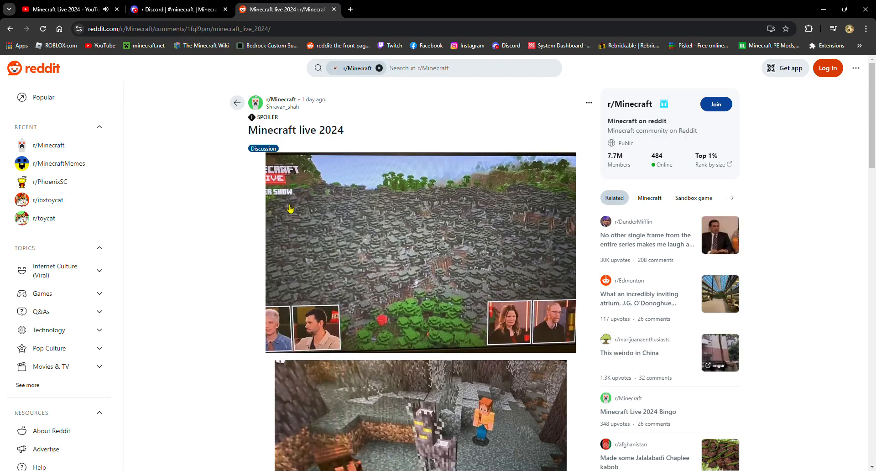
left_click(61, 9)
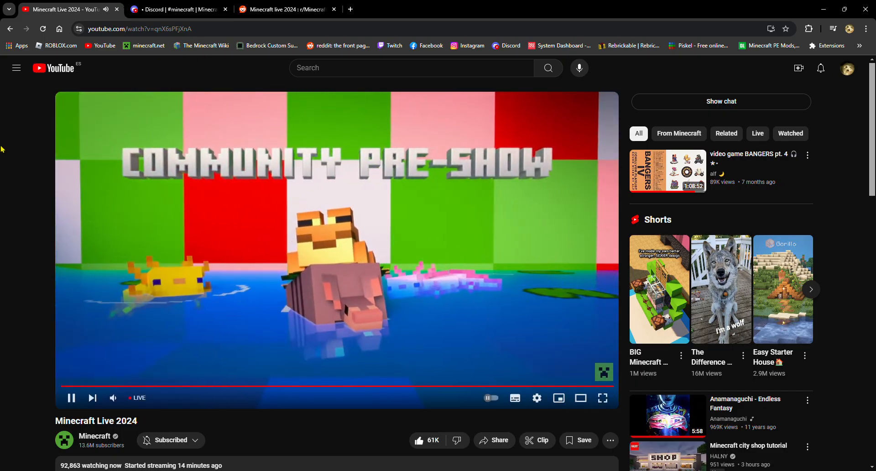
Check the Minecraft Wiki Discord's #minecraft and #general chats, then return to the Reddit post's final screenshots
scroll("down", 3)
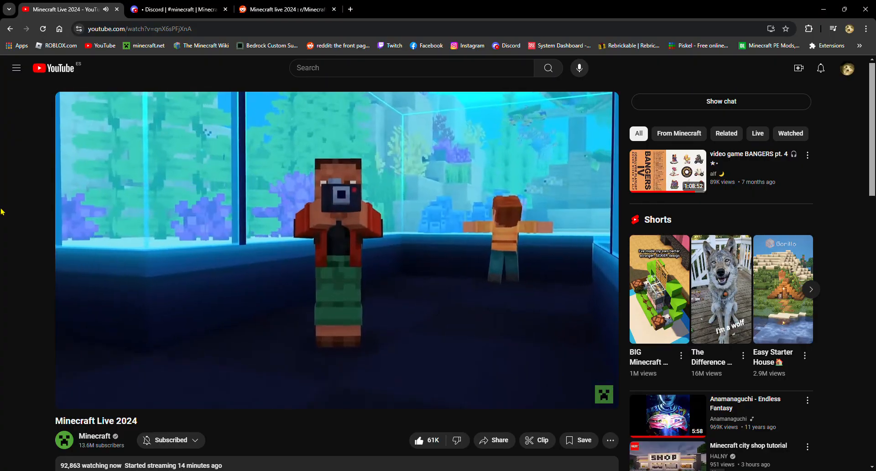
left_click(178, 9)
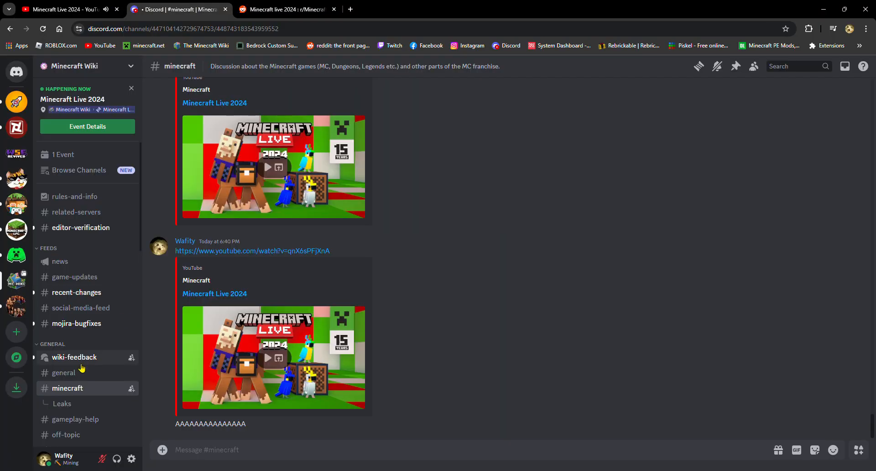
left_click(253, 250)
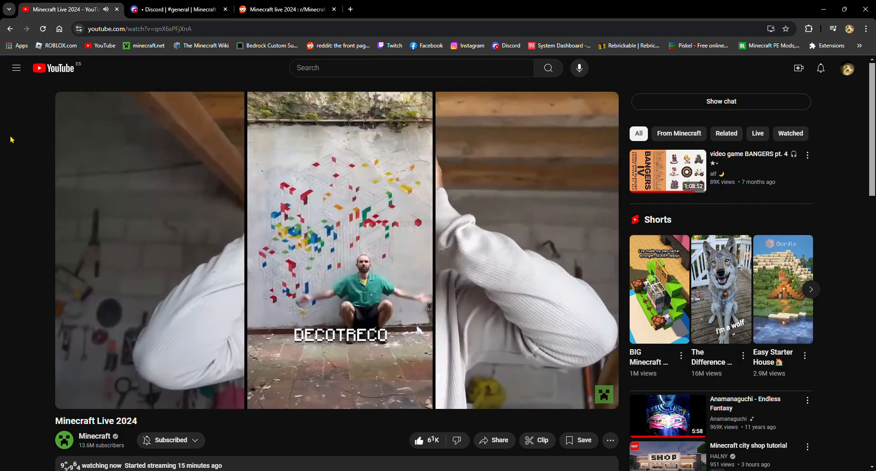
left_click(179, 9)
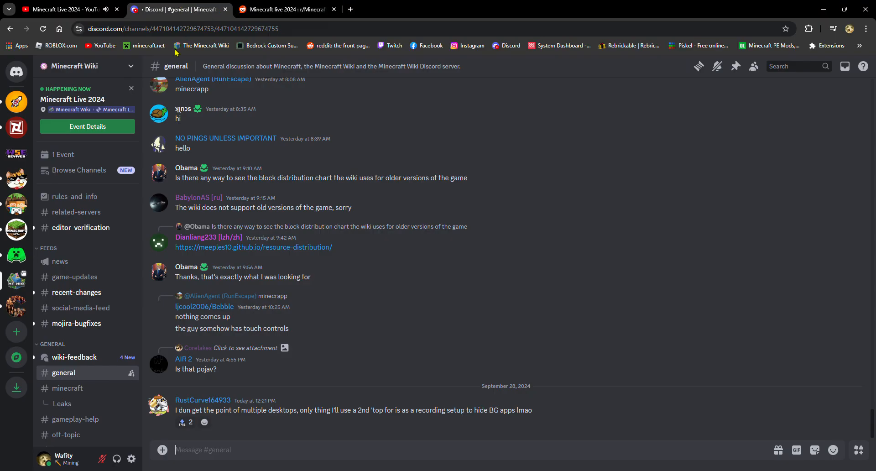
left_click(67, 387)
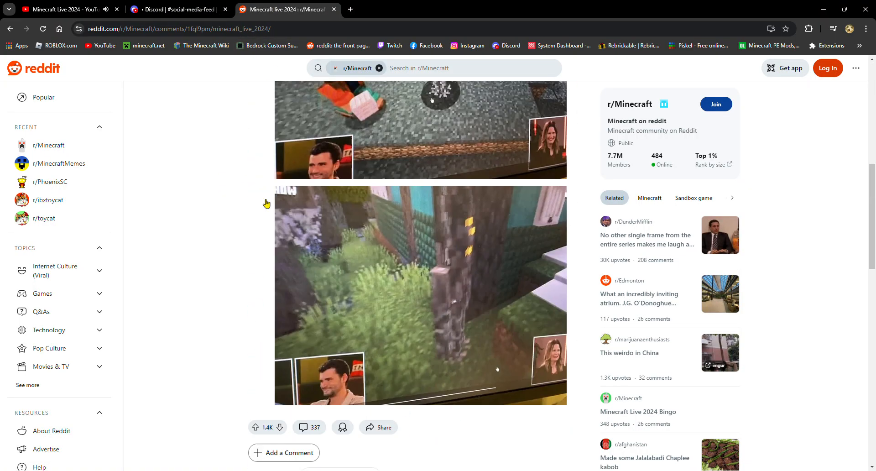
Read further down the 'Minecraft live 2024' thread's comments while glancing at the stream twice
scroll("up", 3)
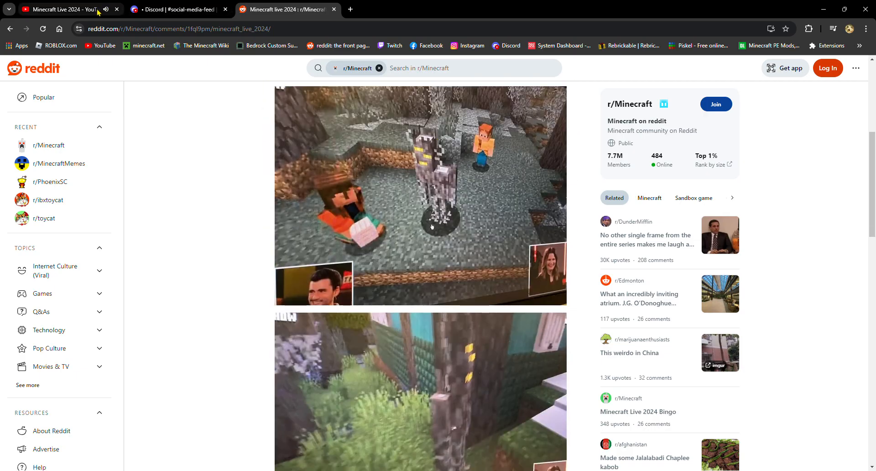
scroll("down", 3)
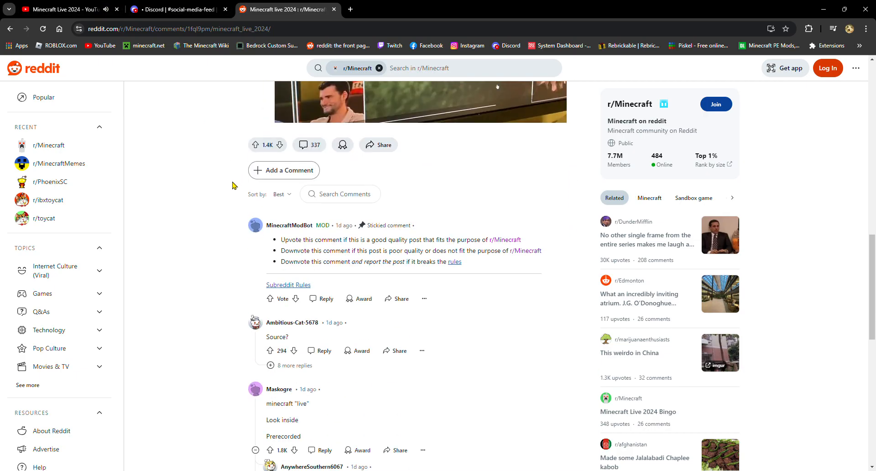
scroll("down", 3)
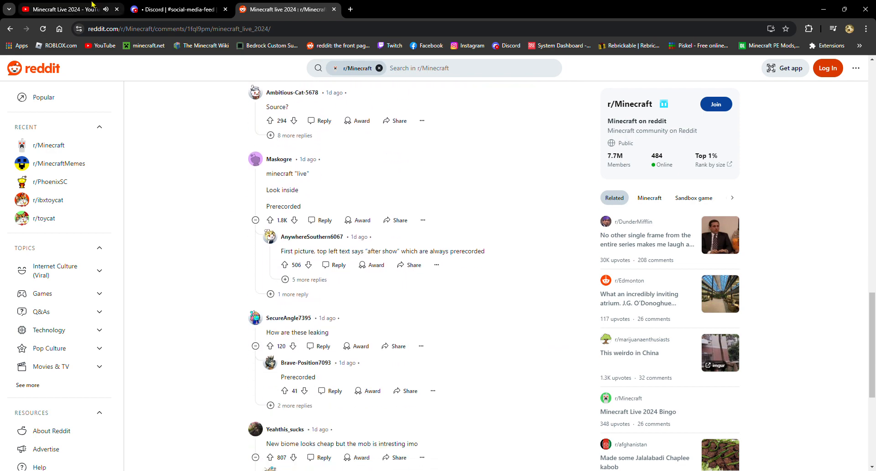
left_click(61, 10)
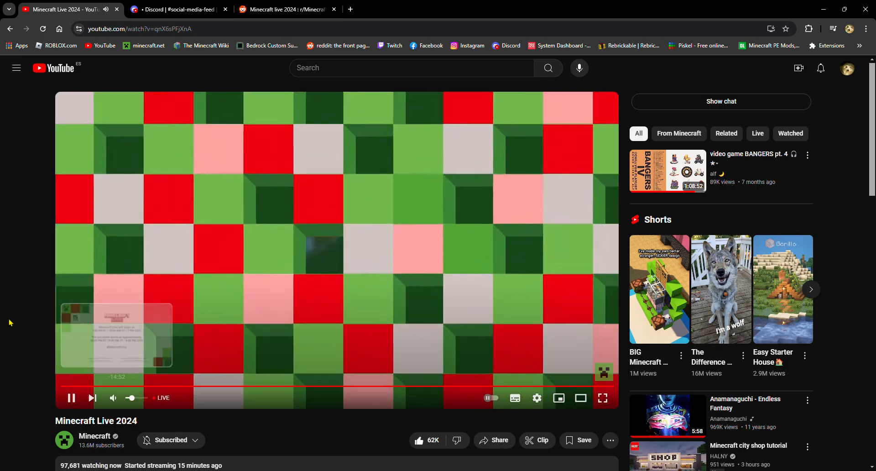
left_click(285, 9)
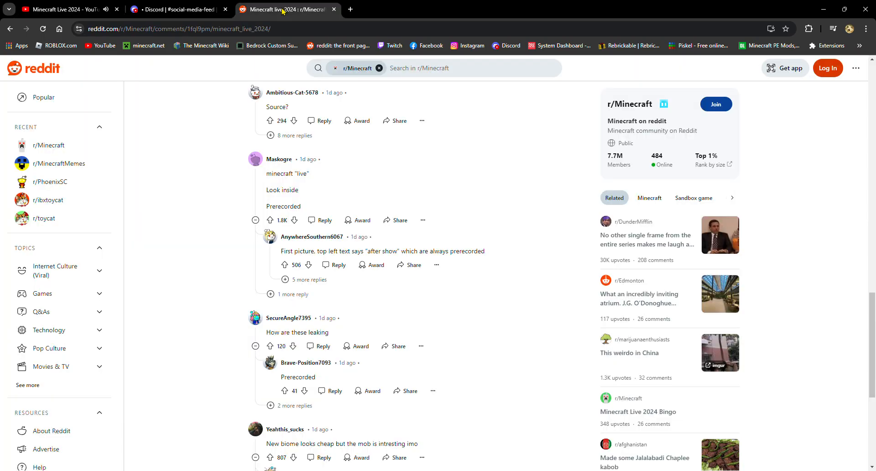
left_click(61, 9)
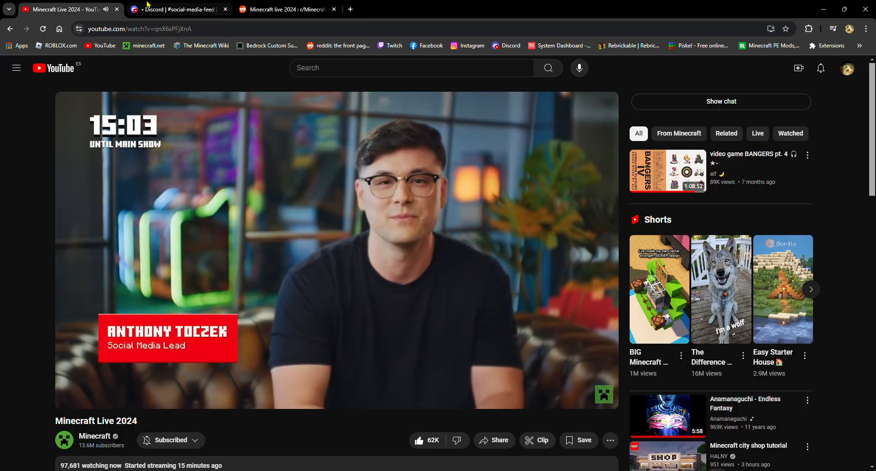
left_click(285, 9)
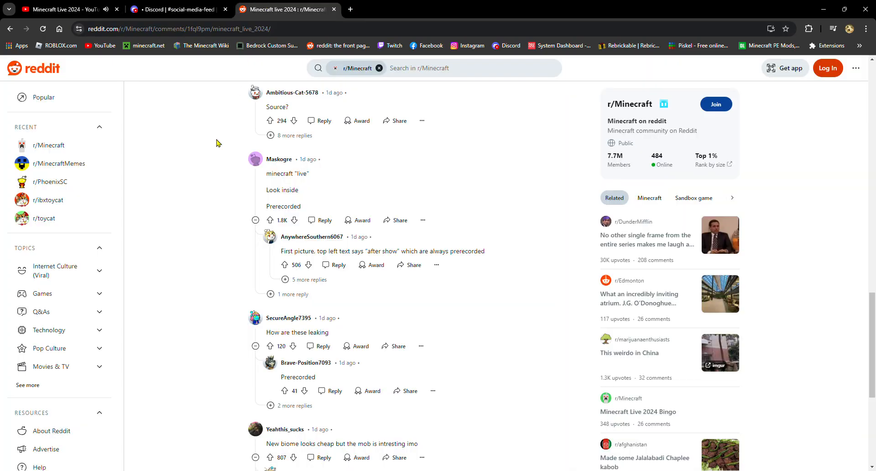
Continue down the thread's comments, check the stream once more and close the YouTube stream tab
scroll("down", 3)
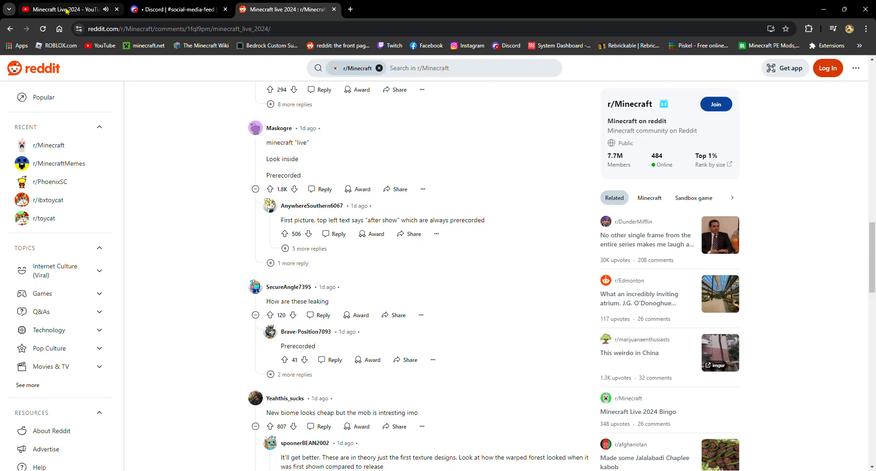
scroll("down", 3)
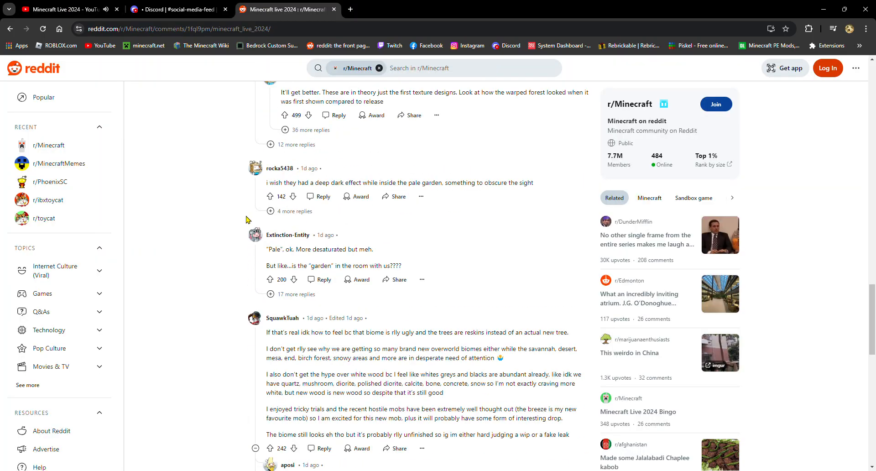
left_click(176, 9)
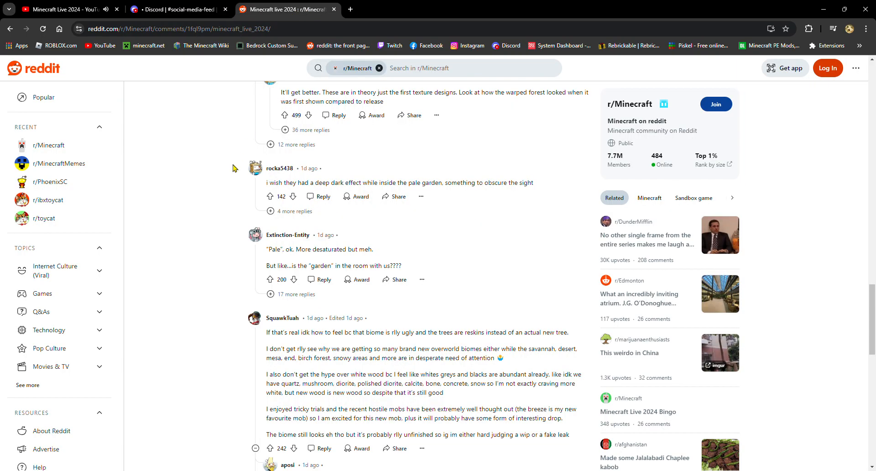
scroll("down", 3)
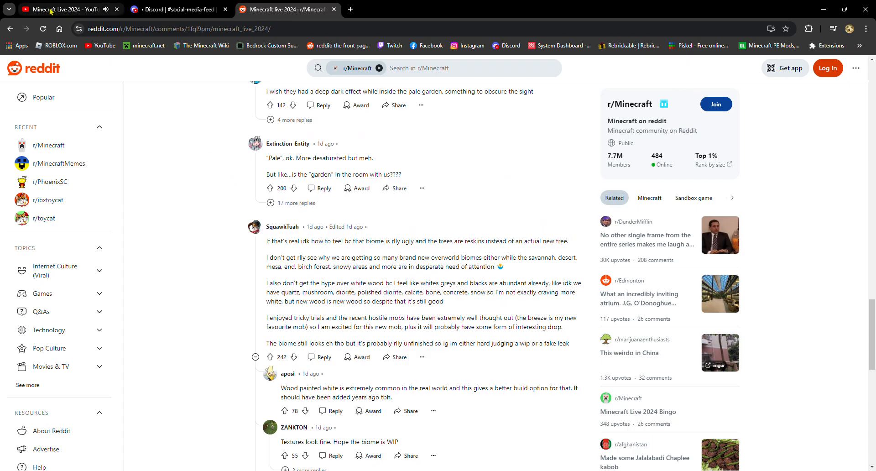
left_click(64, 9)
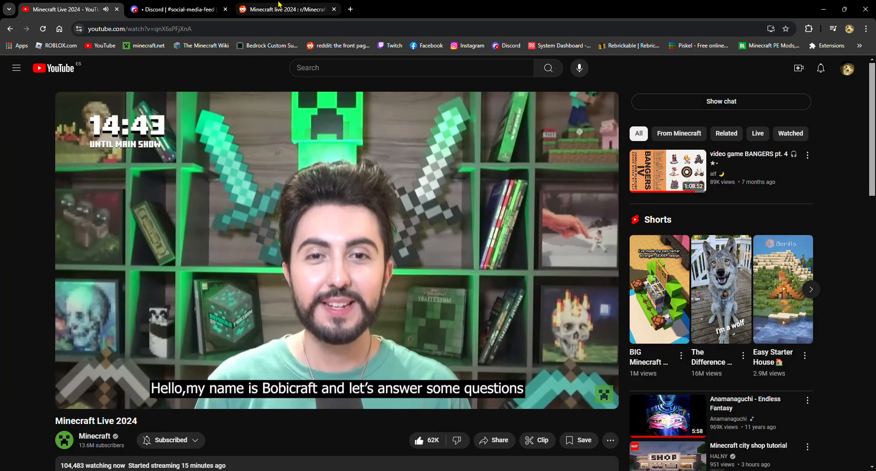
left_click(285, 9)
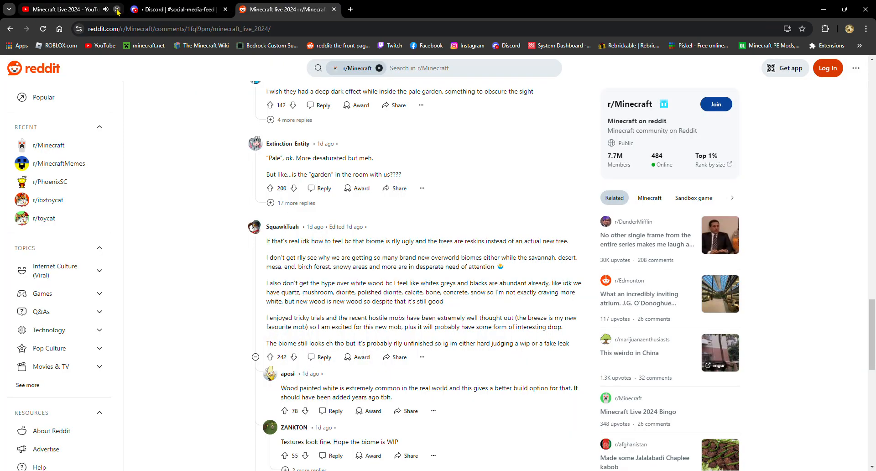
scroll("down", 3)
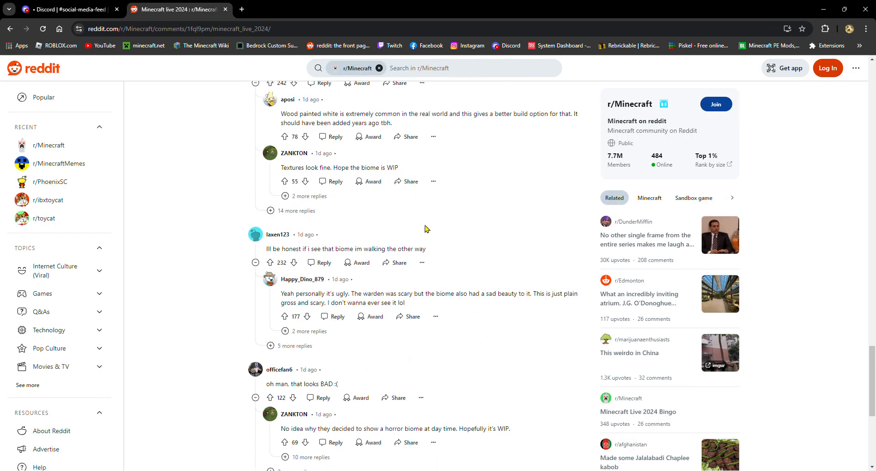
scroll("down", 3)
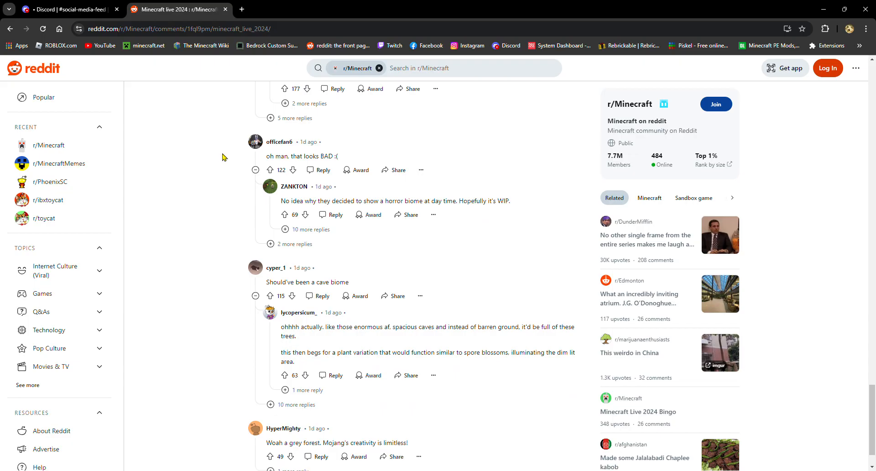
scroll("up", 3)
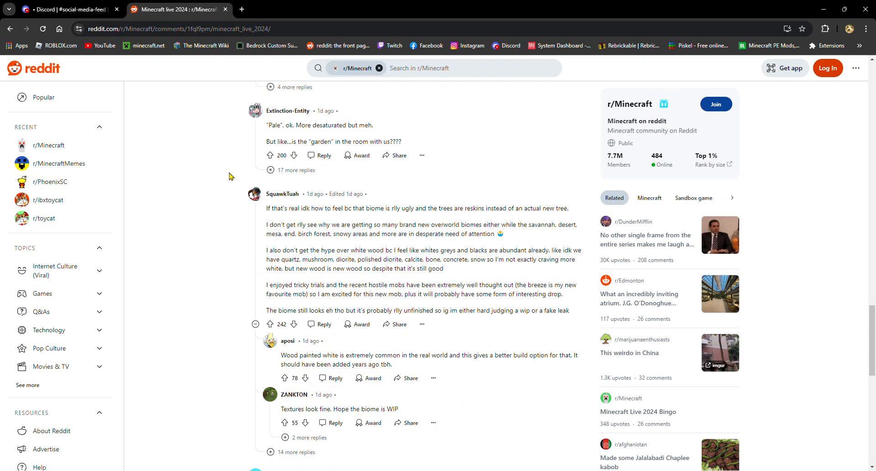
scroll("up", 3)
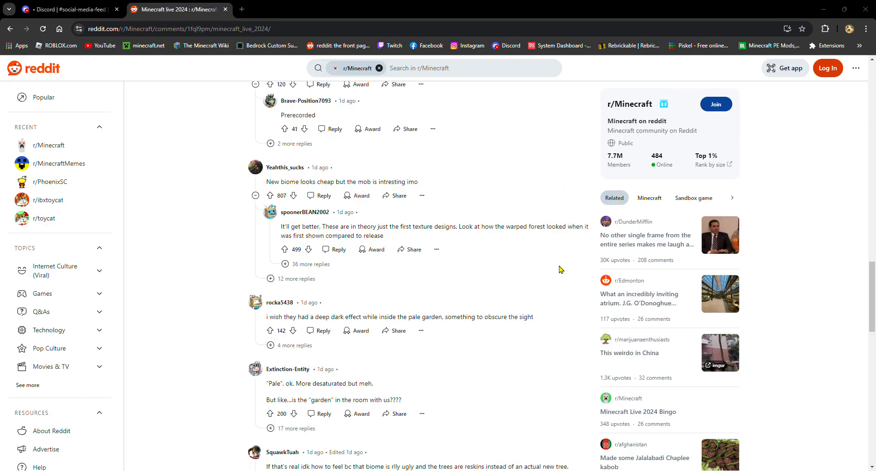
mouse_move(404, 18)
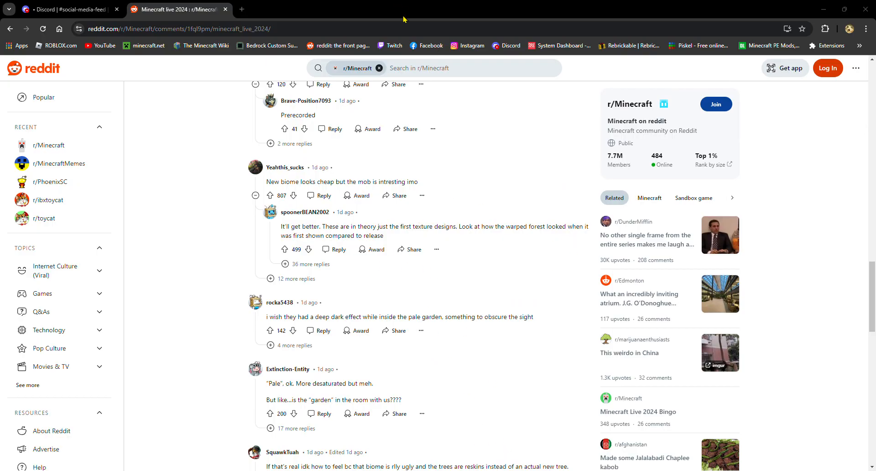
mouse_move(800, 191)
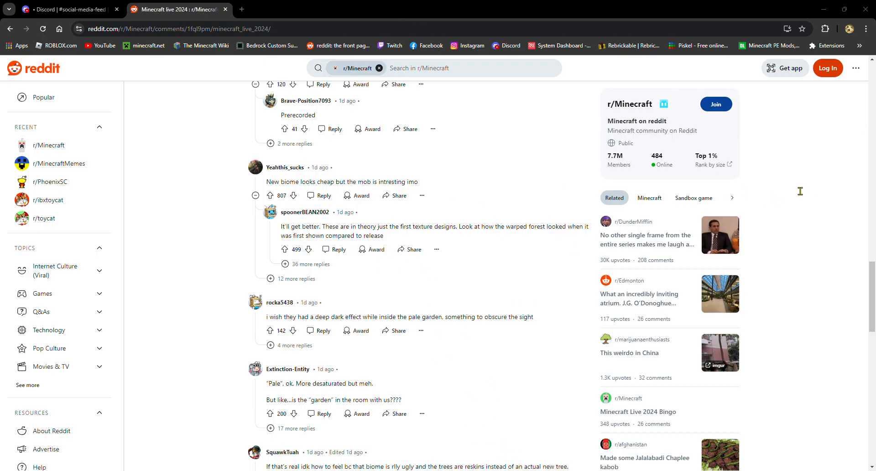
mouse_move(843, 190)
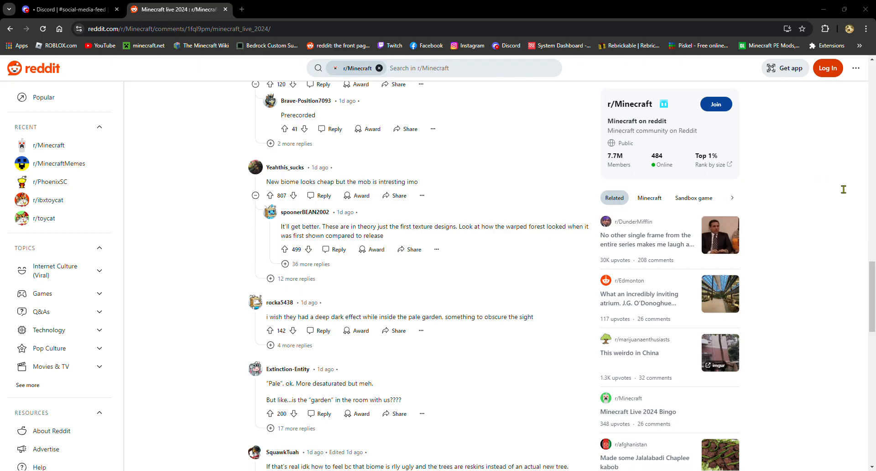
mouse_move(307, 4)
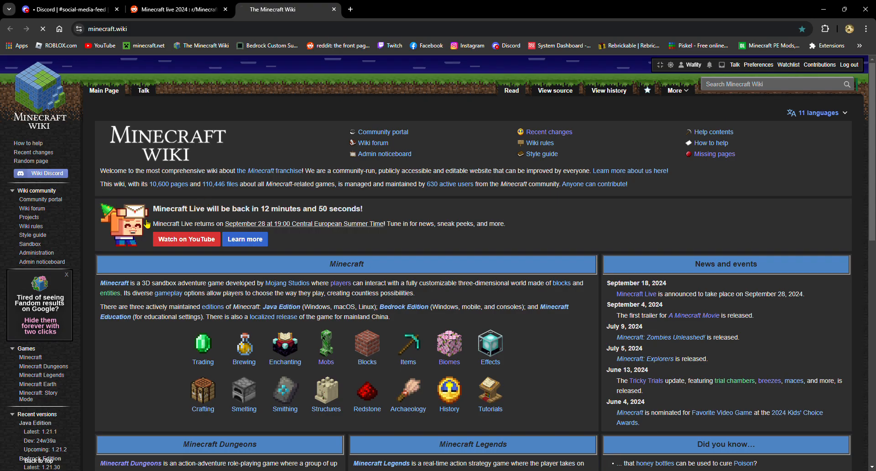
Bring up the Minecraft Live 2024 article and scroll past the announcement to its videos and news
left_click(245, 238)
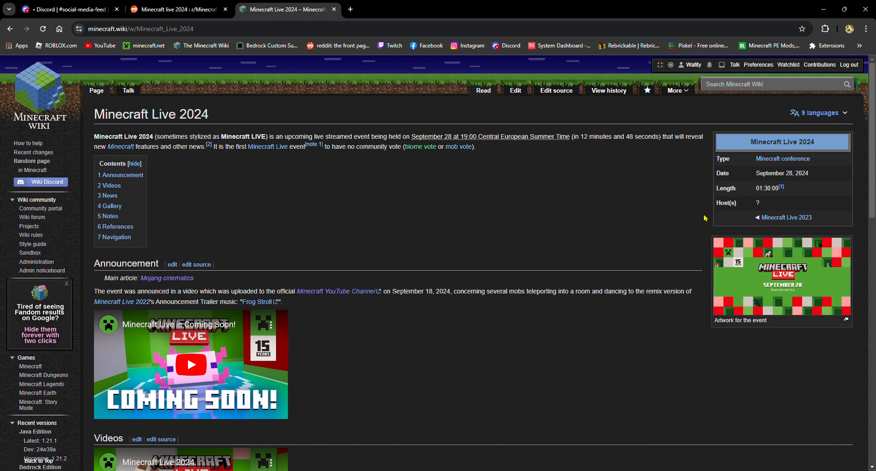
mouse_move(485, 278)
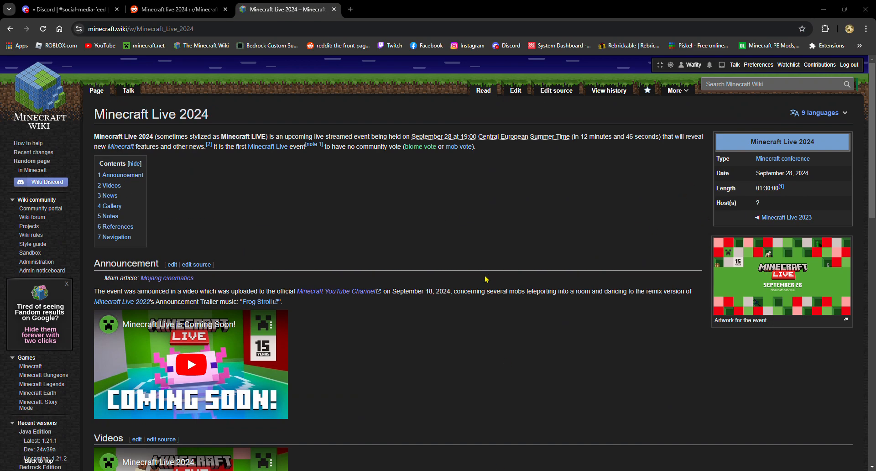
mouse_move(631, 171)
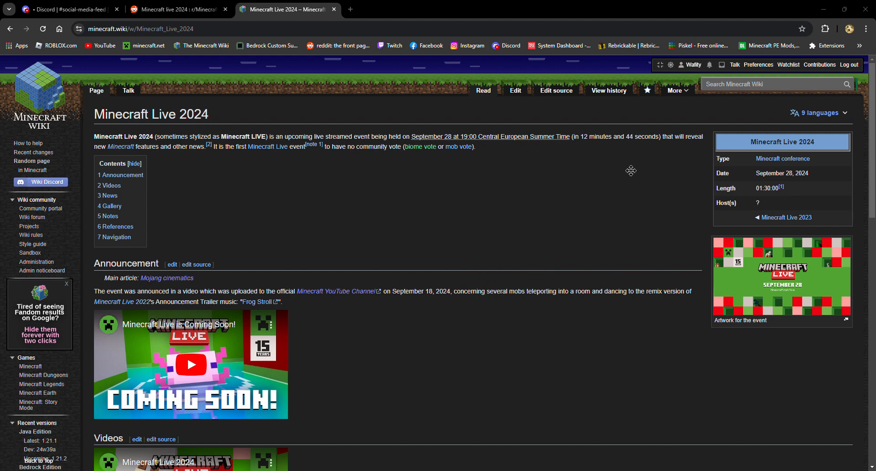
mouse_move(432, 264)
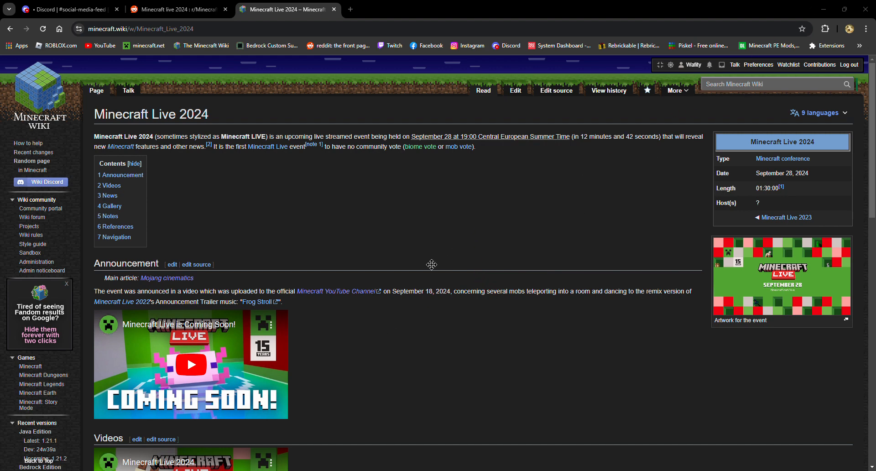
mouse_move(643, 238)
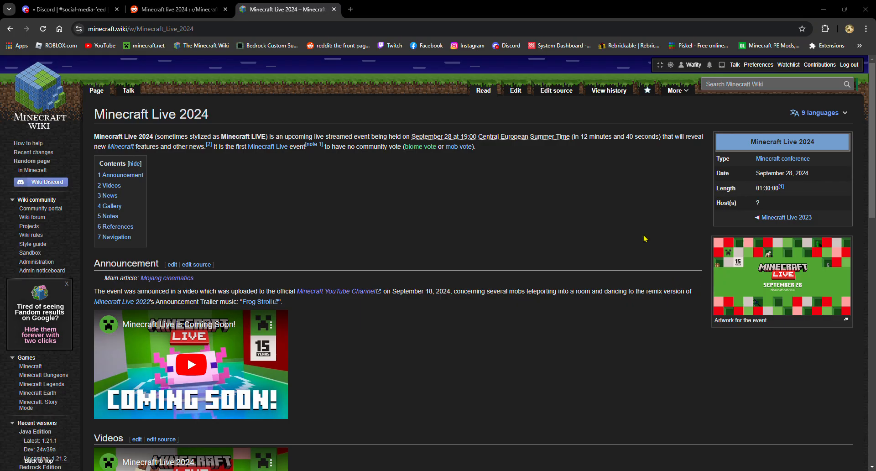
mouse_move(359, 31)
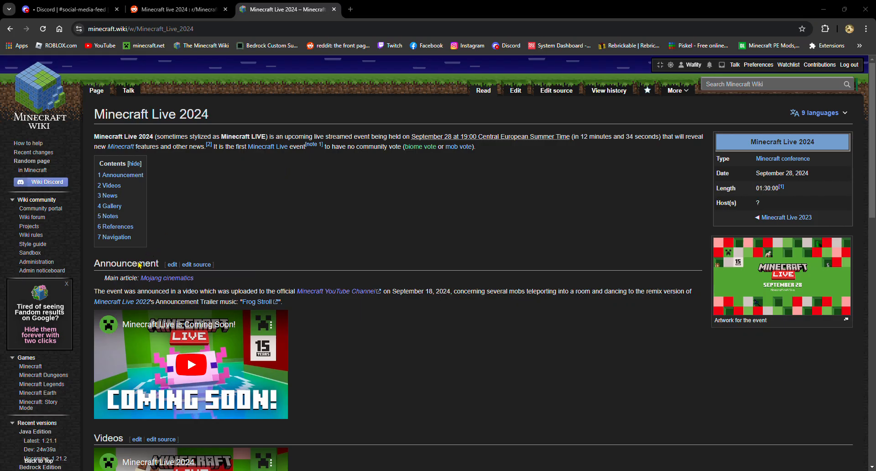
mouse_move(348, 307)
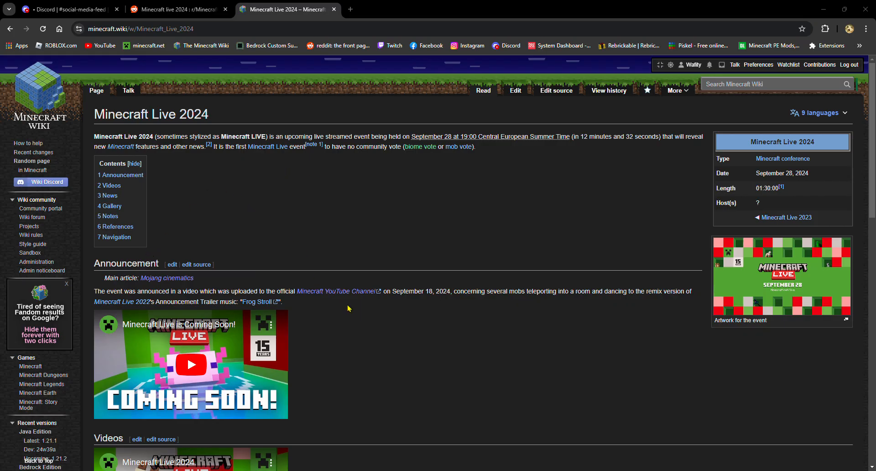
mouse_move(501, 362)
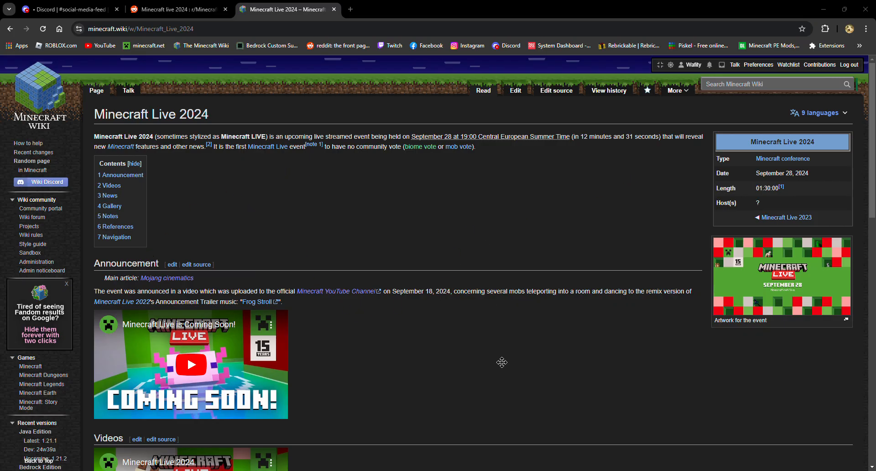
mouse_move(673, 282)
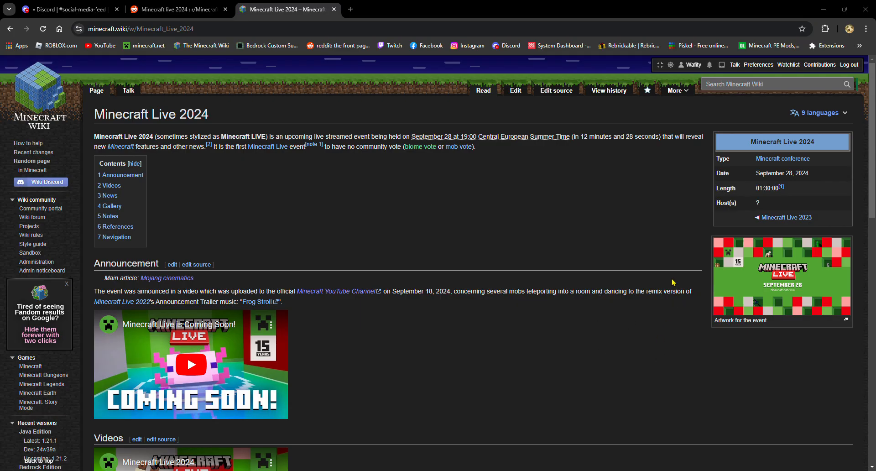
mouse_move(117, 268)
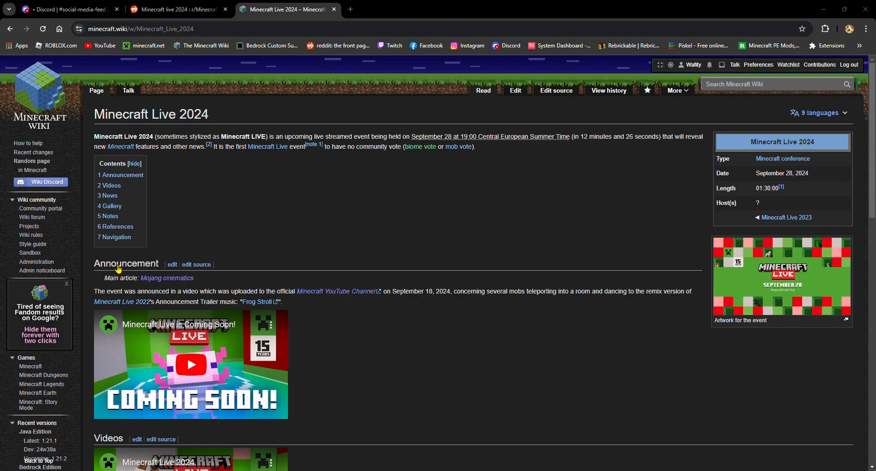
mouse_move(233, 188)
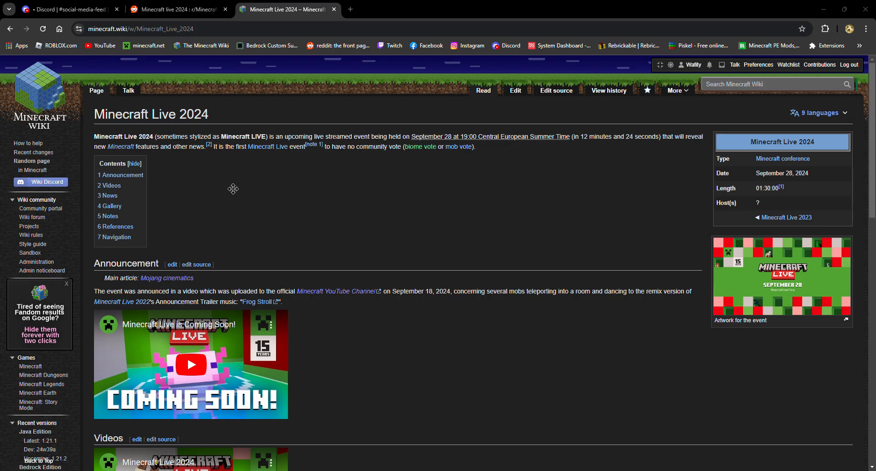
mouse_move(392, 188)
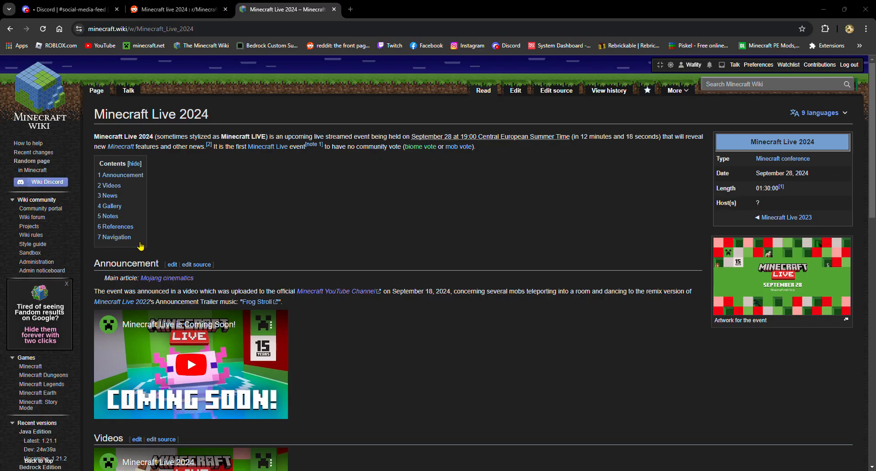
mouse_move(173, 279)
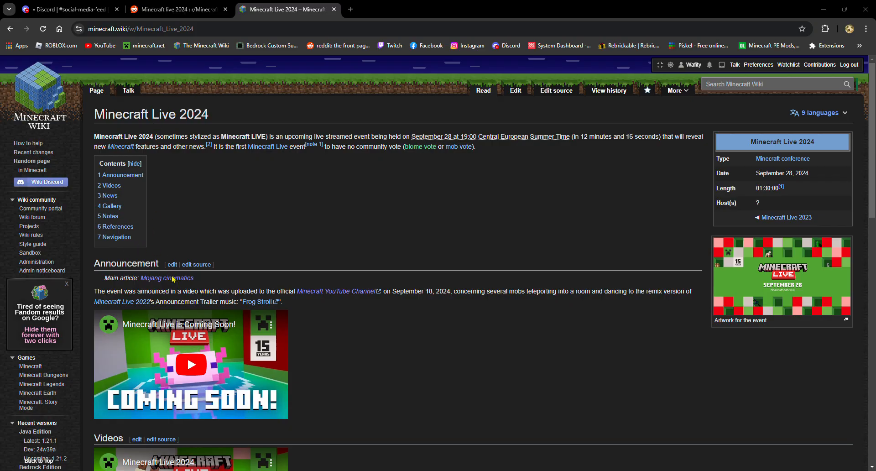
mouse_move(697, 216)
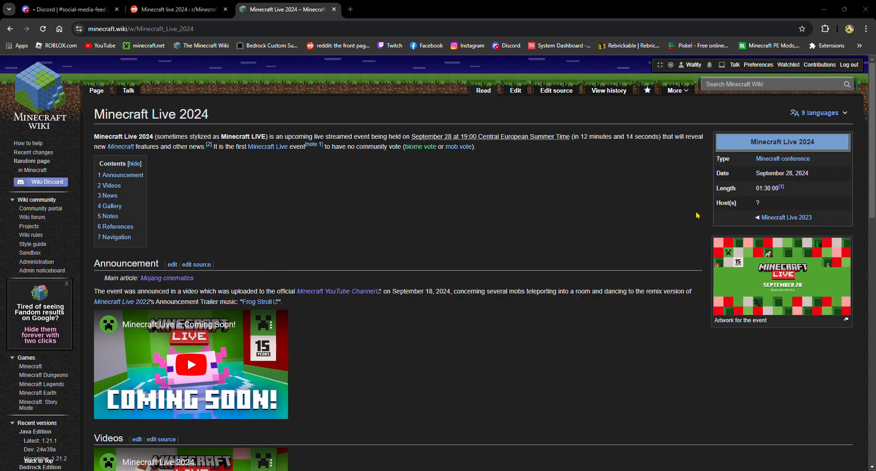
scroll("down", 3)
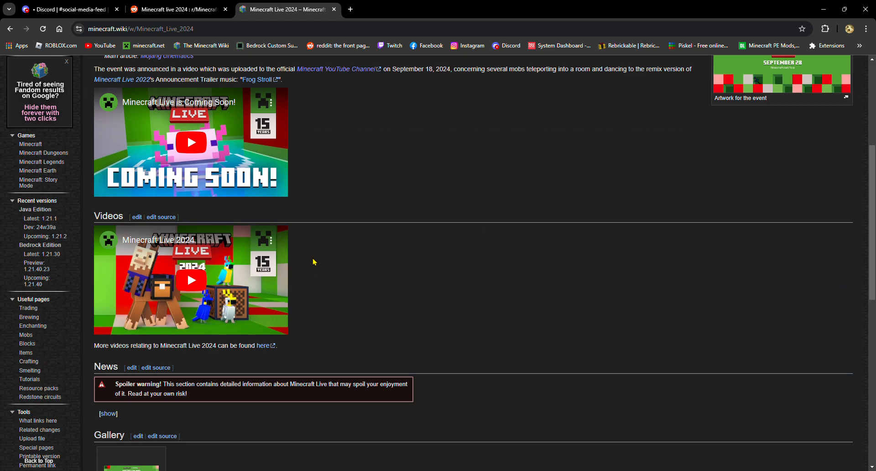
Reveal the News spoiler on the Minecraft Live 2024 article and go to its Talk page
left_click(108, 413)
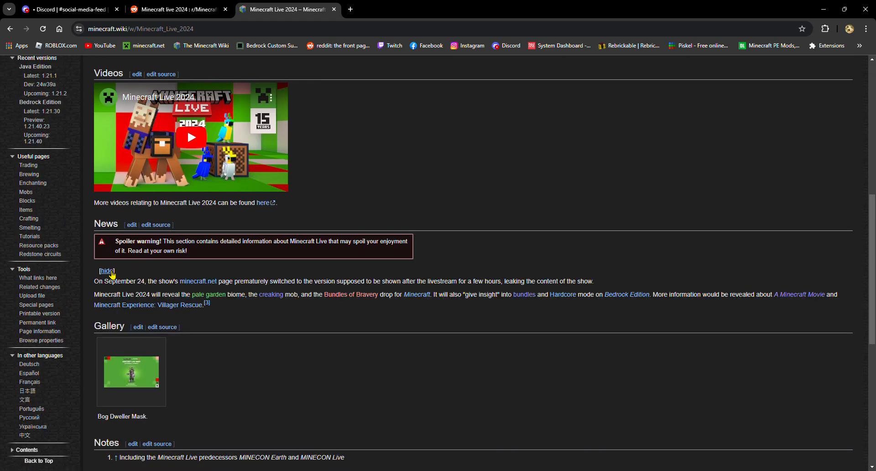
scroll("up", 3)
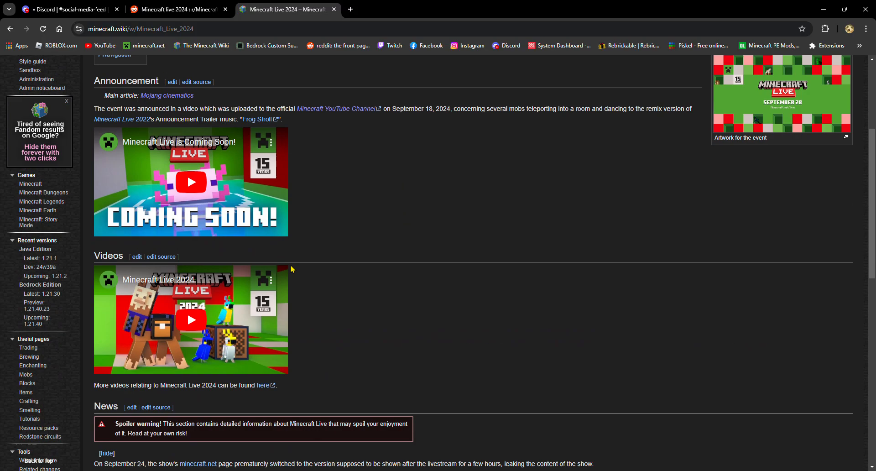
scroll("up", 3)
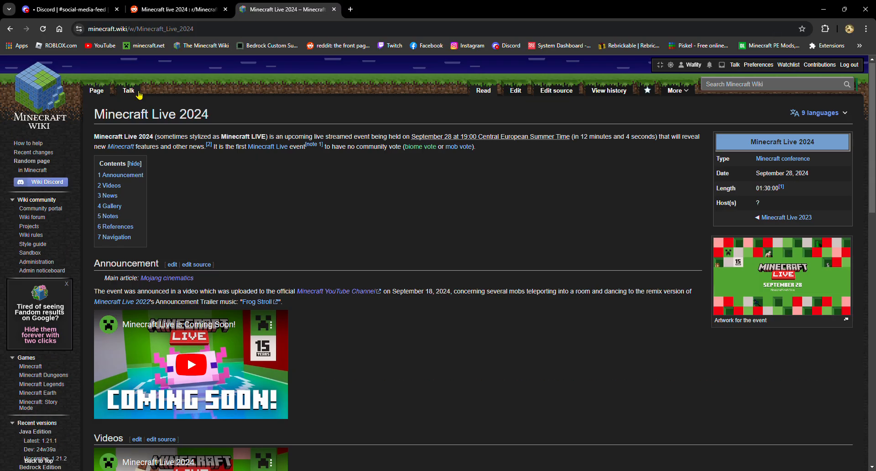
left_click(127, 91)
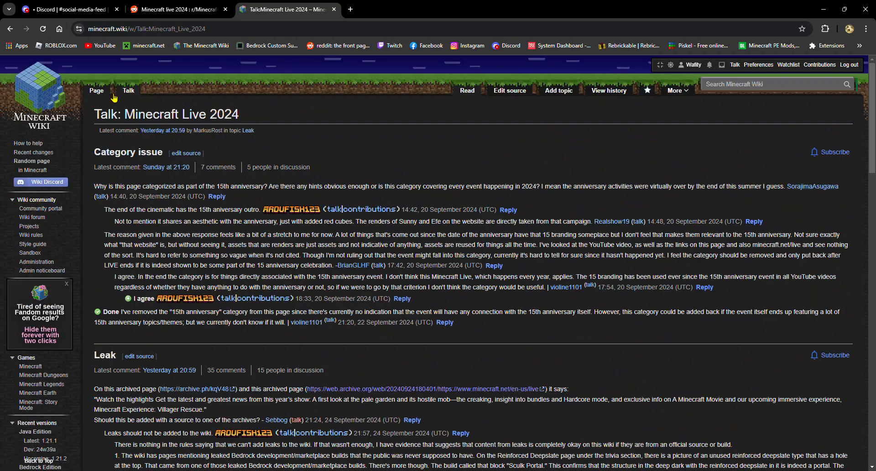
Check the Discord feed and the Reddit Minecraft Live thread, then head to the YouTube home page
left_click(66, 9)
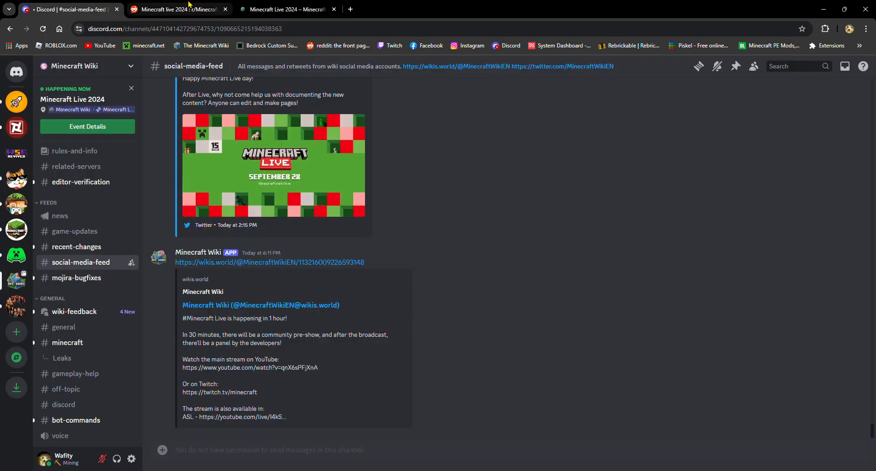
left_click(179, 9)
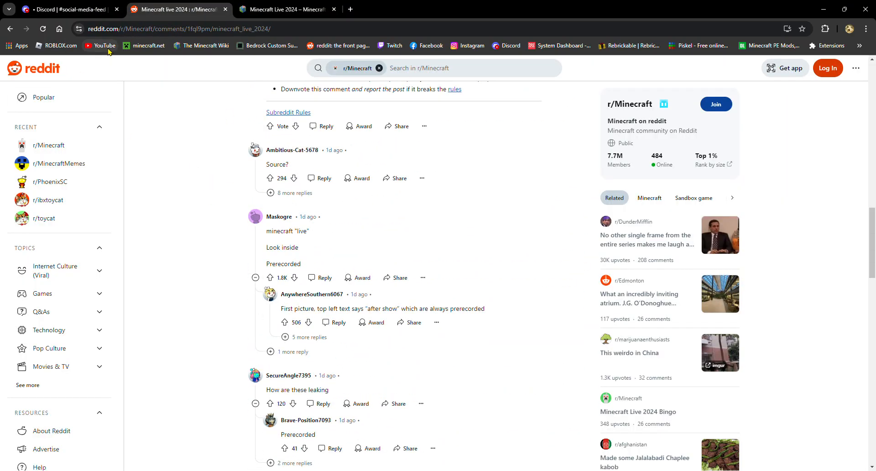
left_click(98, 46)
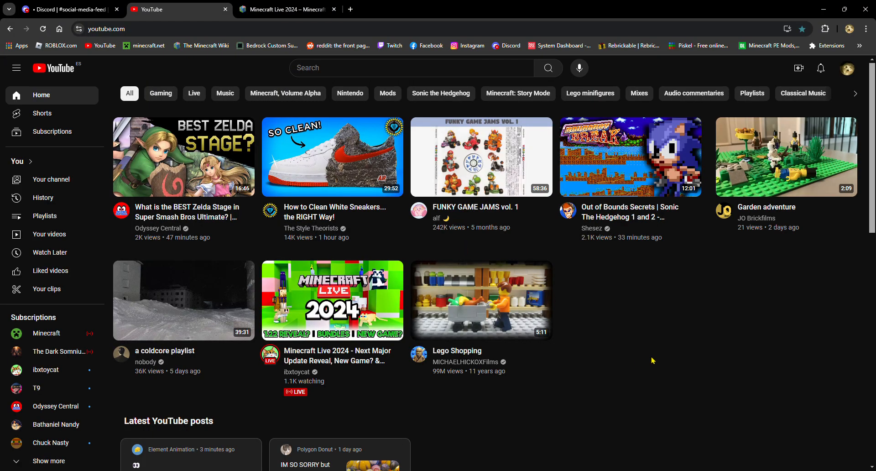
Start the Minecraft Live 2024 stream from the official Minecraft channel's Live section and return to the wiki article
left_click(46, 333)
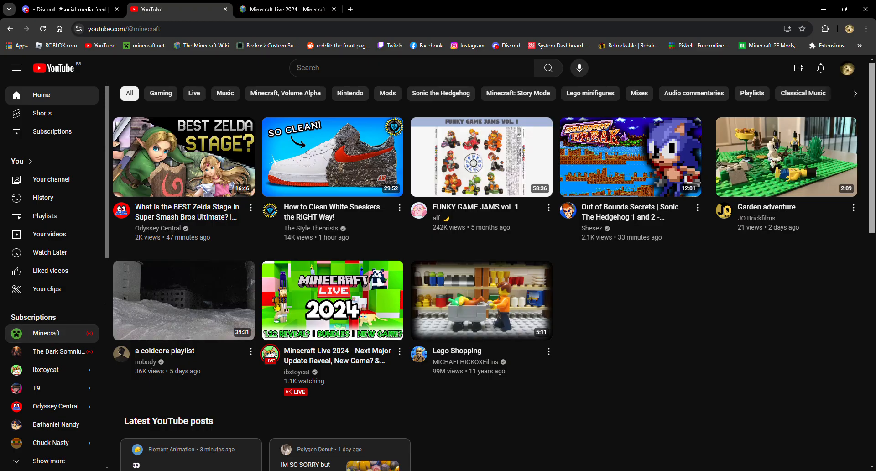
left_click(47, 333)
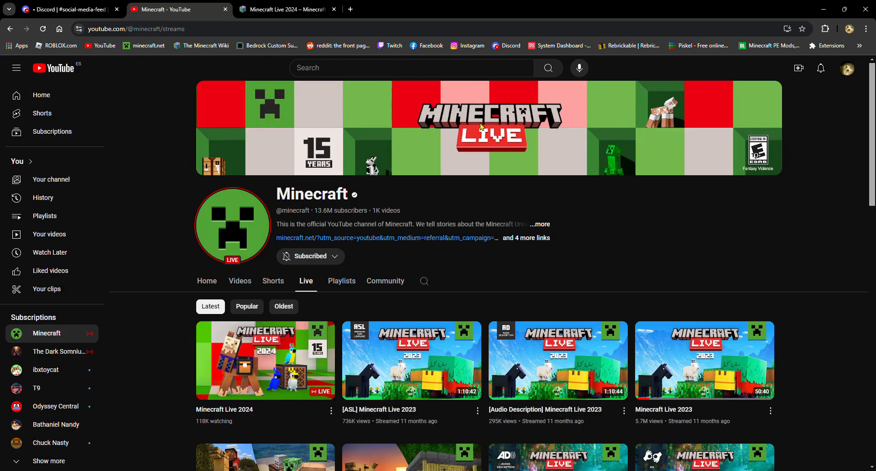
mouse_move(252, 373)
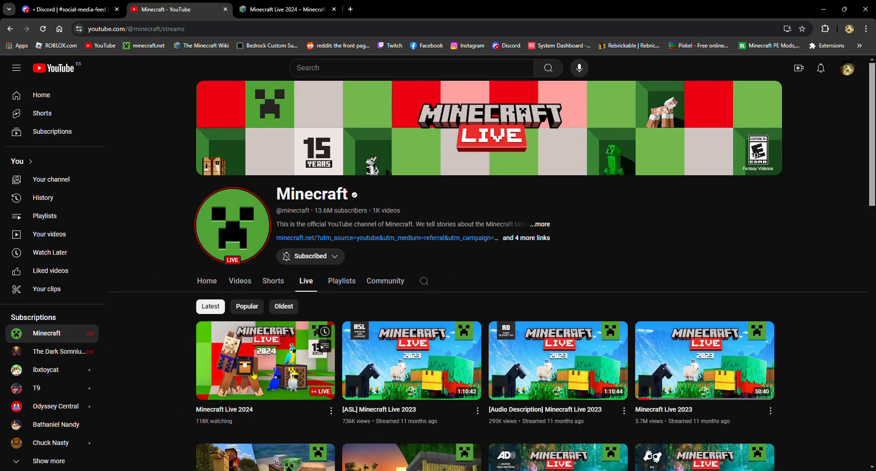
left_click(265, 360)
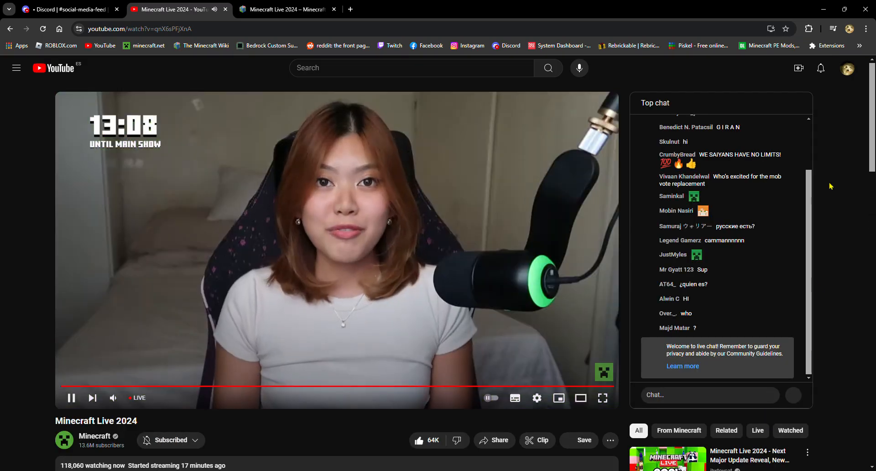
scroll("down", 3)
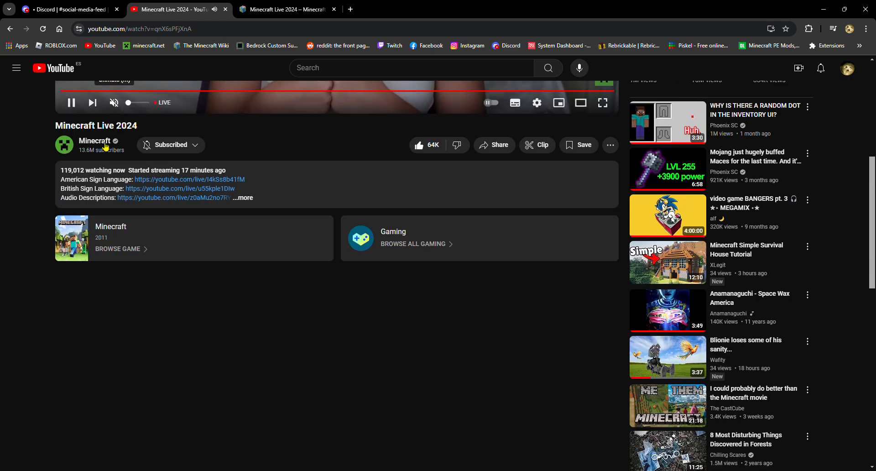
left_click(286, 9)
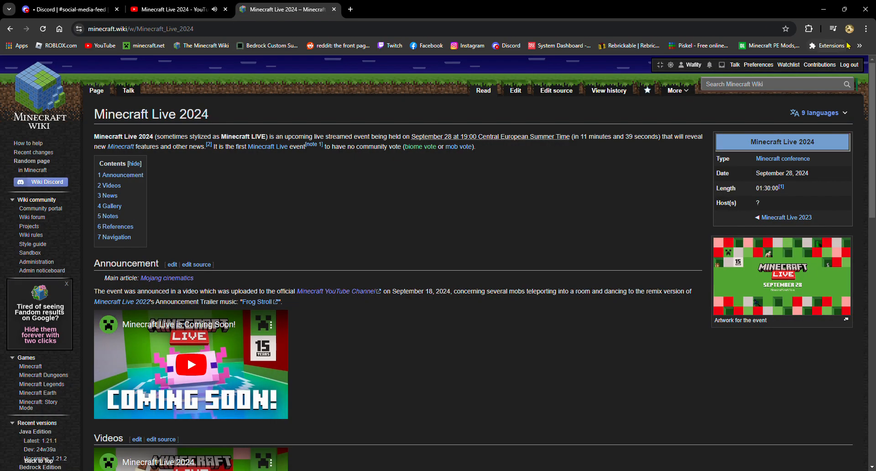
mouse_move(830, 70)
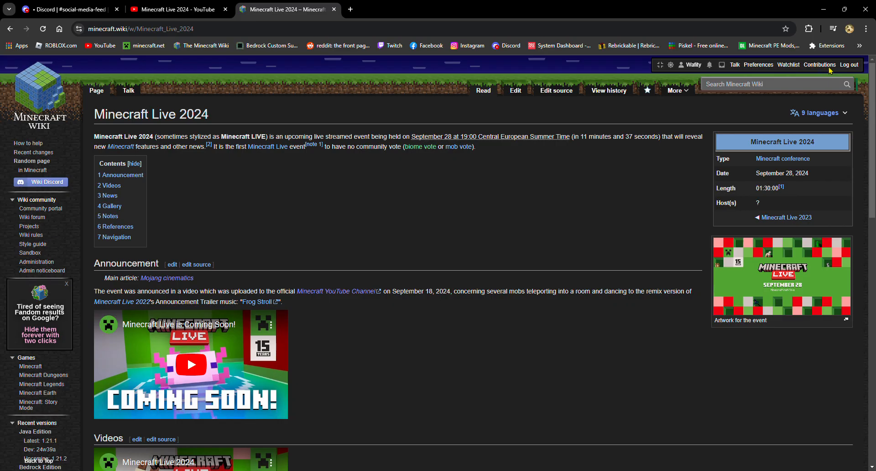
mouse_move(768, 78)
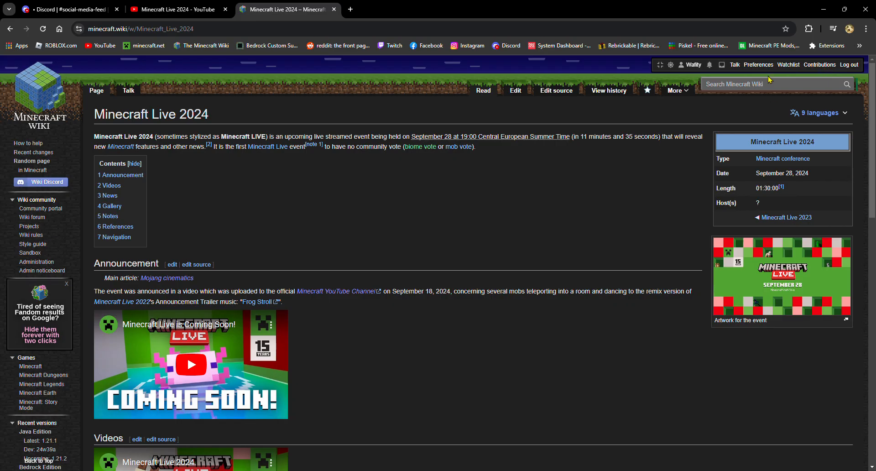
mouse_move(345, 311)
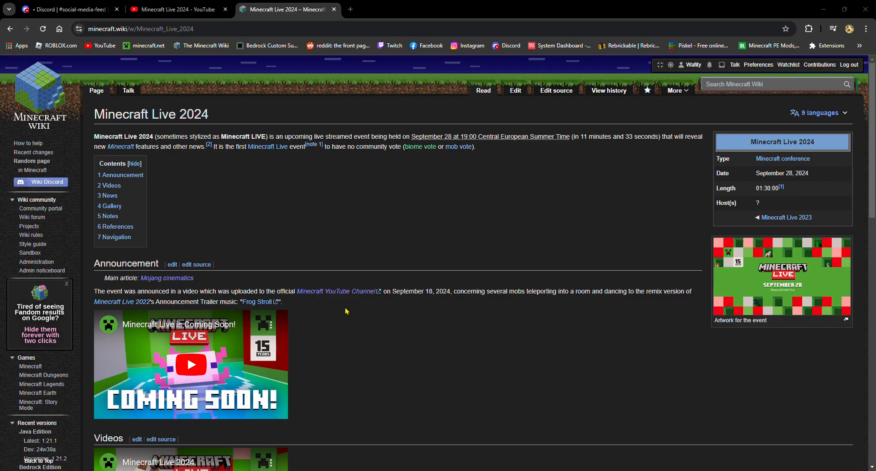
mouse_move(371, 199)
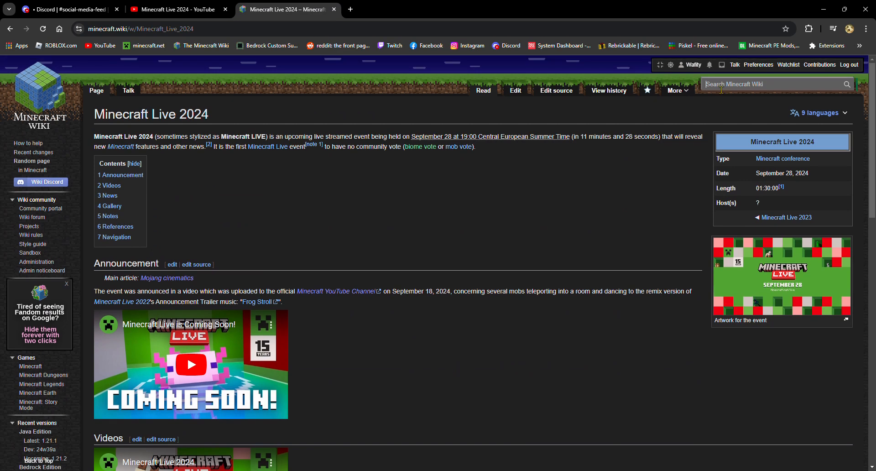
Search the Minecraft Wiki for 'mob vote'
type("mob vote")
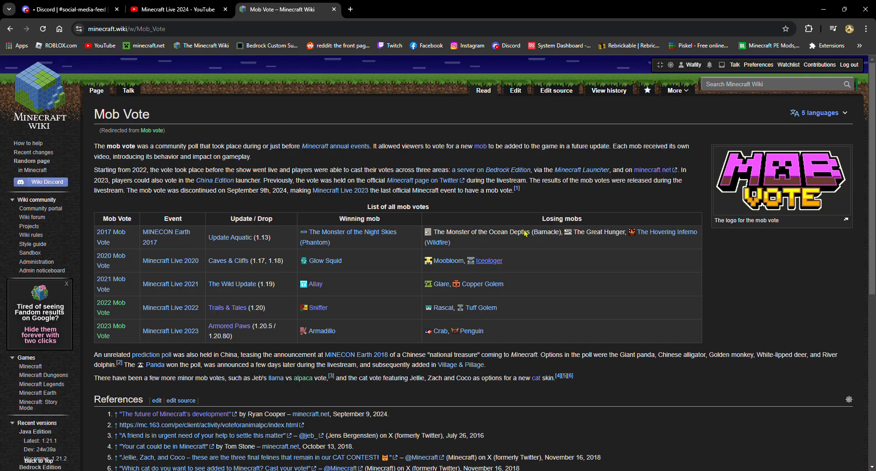
mouse_move(742, 213)
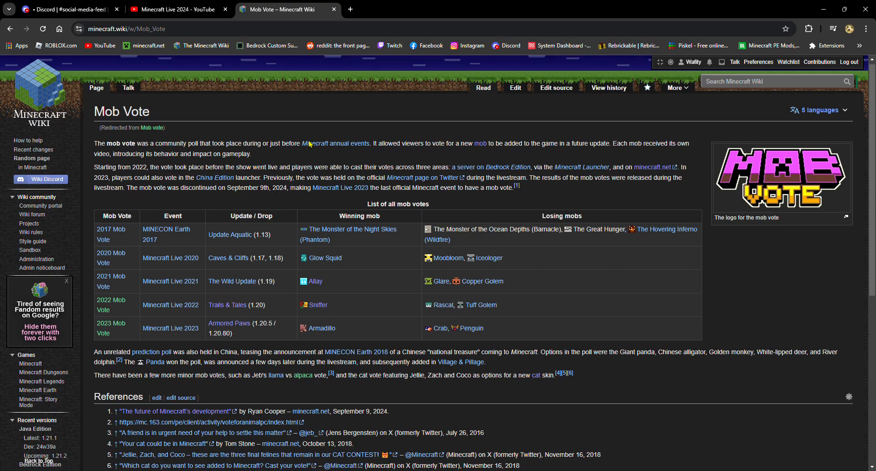
Glance at the livestream, then view the Mob Vote logo full-size and close the viewer
left_click(178, 9)
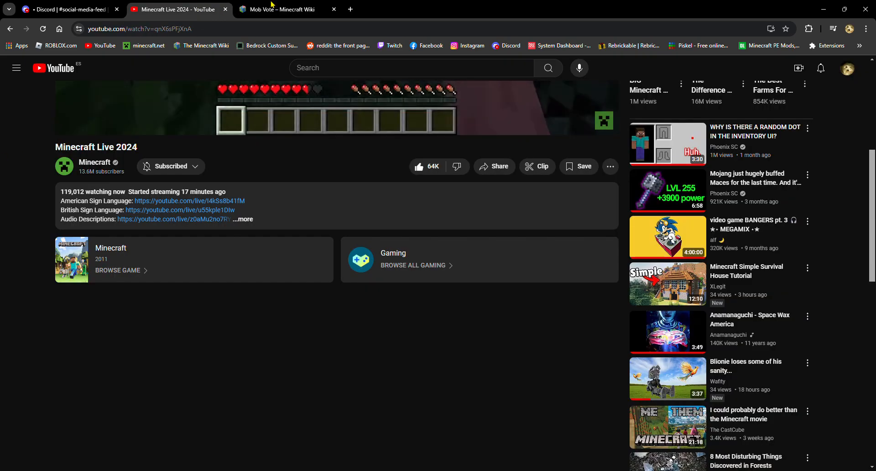
left_click(286, 9)
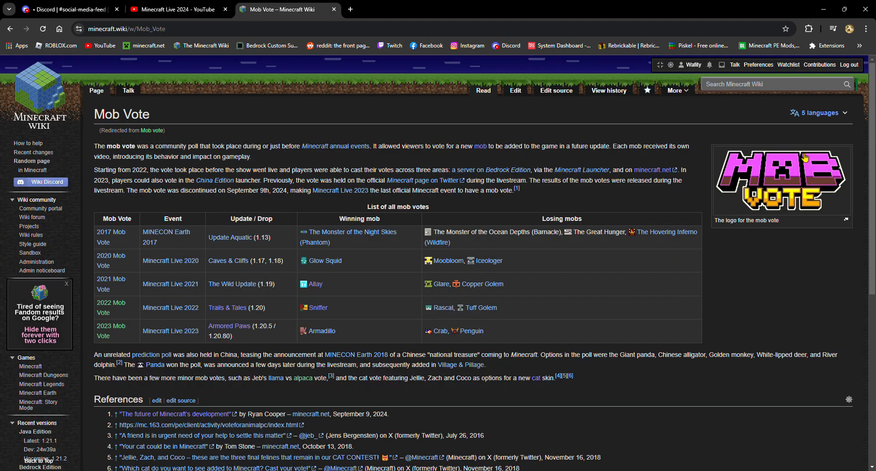
left_click(781, 181)
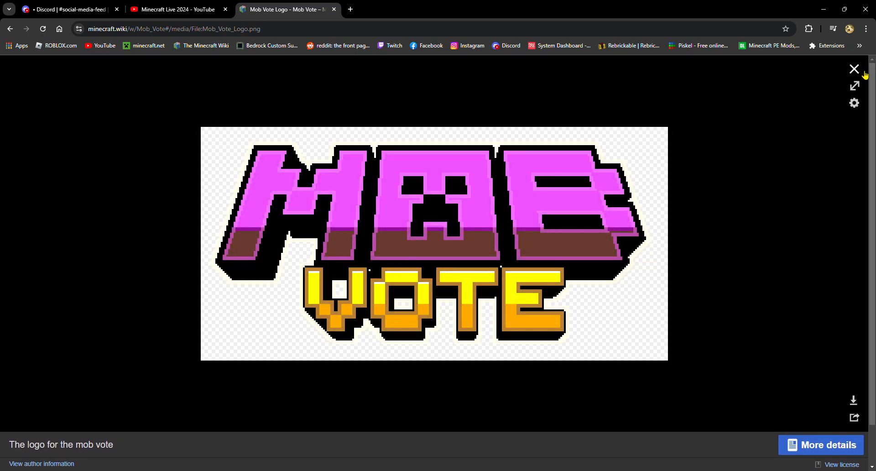
left_click(854, 69)
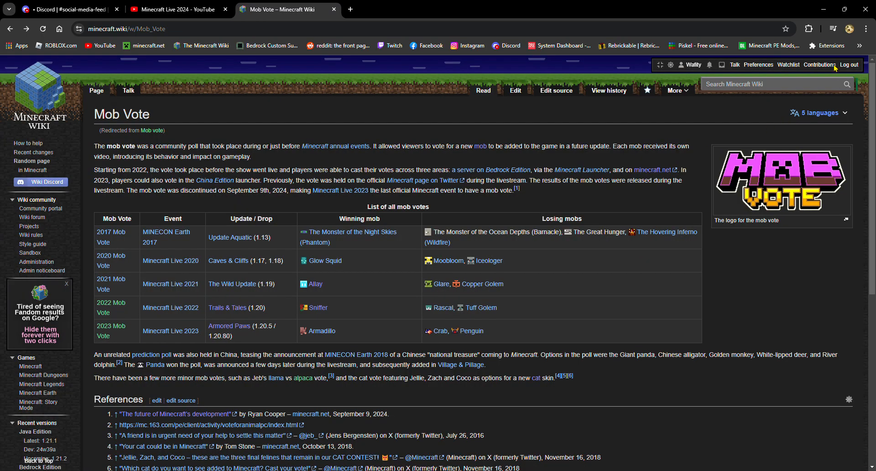